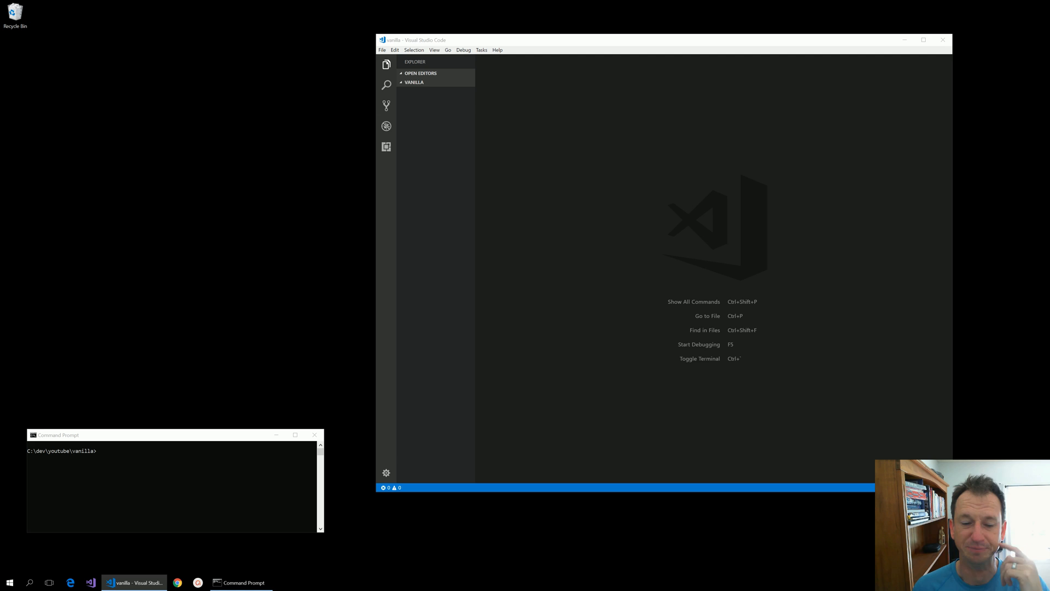
{"action": "mouse_move", "coordinate": [552, 239]}
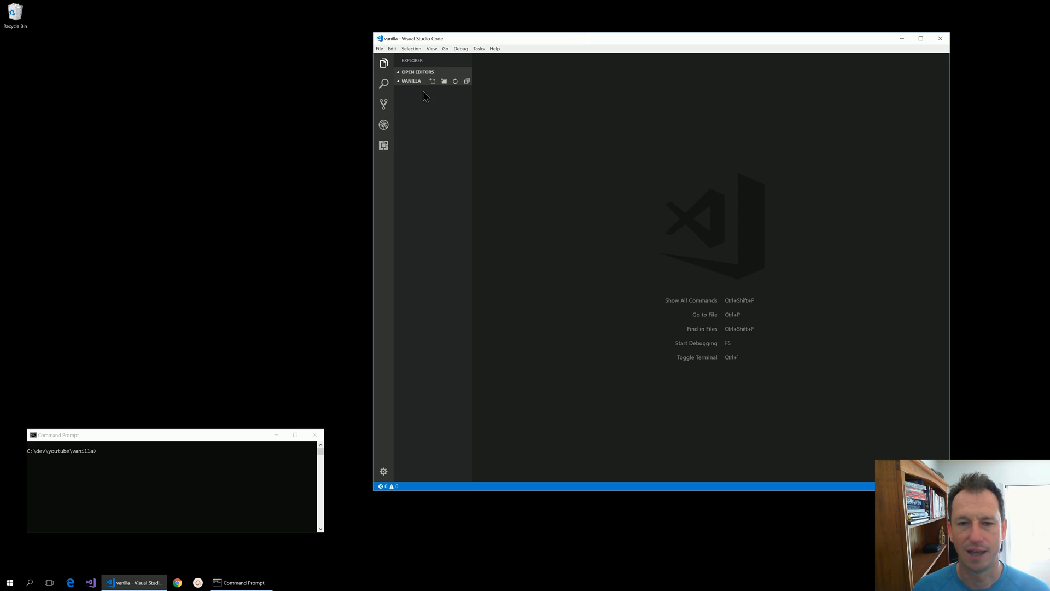
Create a new untitled file in the VANILLA project folder.
{"action": "left_click", "coordinate": [433, 81]}
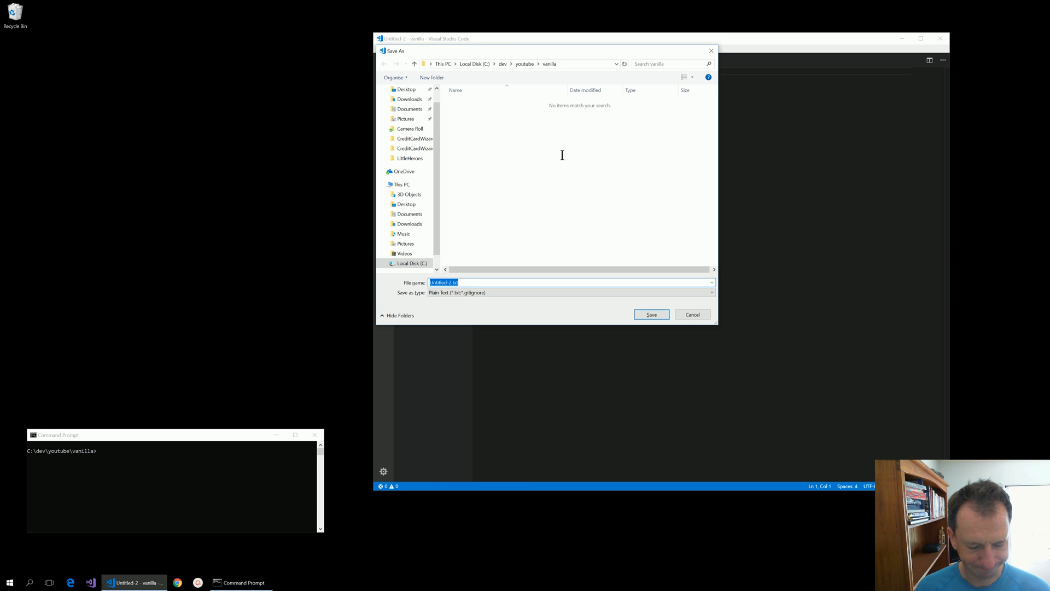
Name the new file myapp.js, fixing a typo, and save it in vanilla.
{"action": "type", "text": "app.js"}
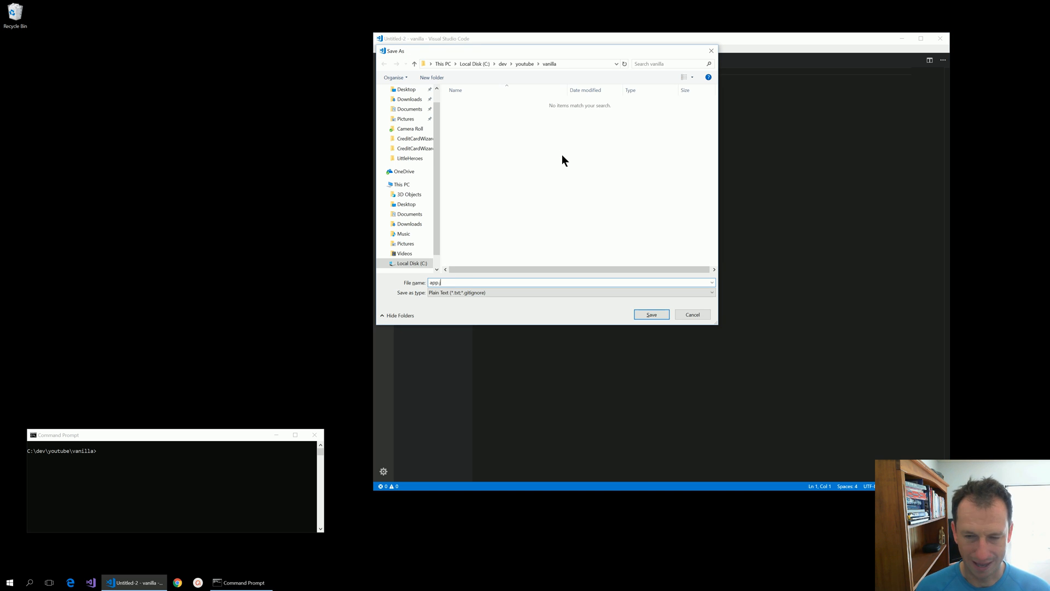
{"action": "key", "text": "Backspace"}
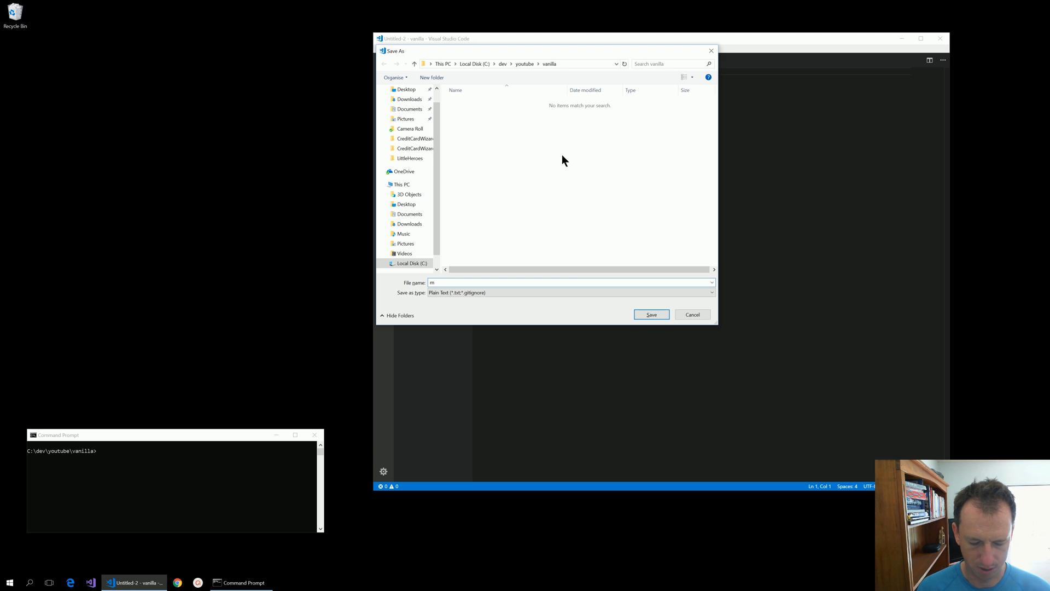
{"action": "type", "text": "yapp.js"}
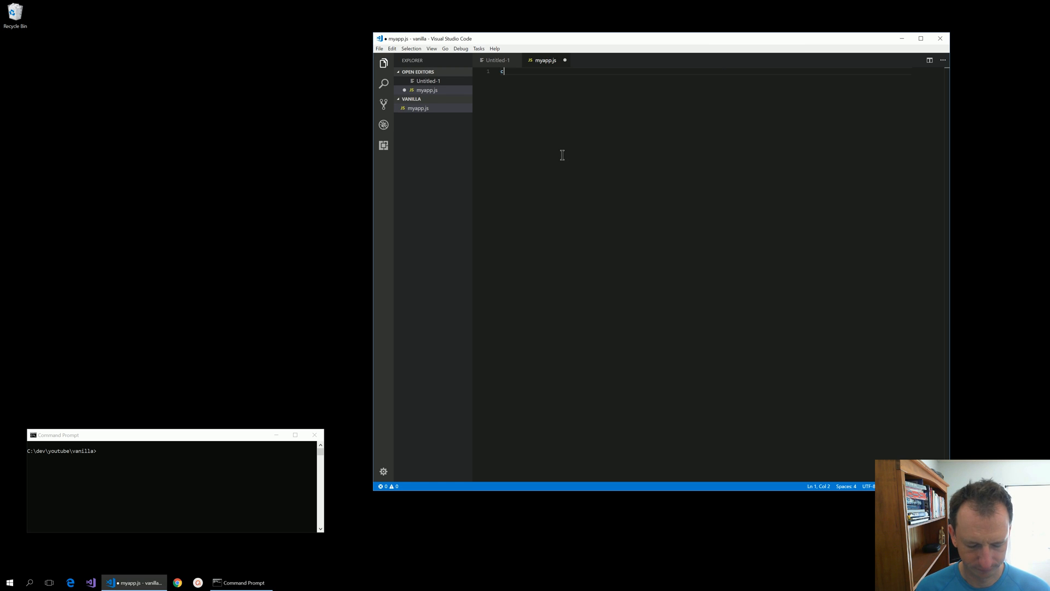
Write class MyApp extends HTMLElement with a constructor that calls super().
{"action": "type", "text": "lass"}
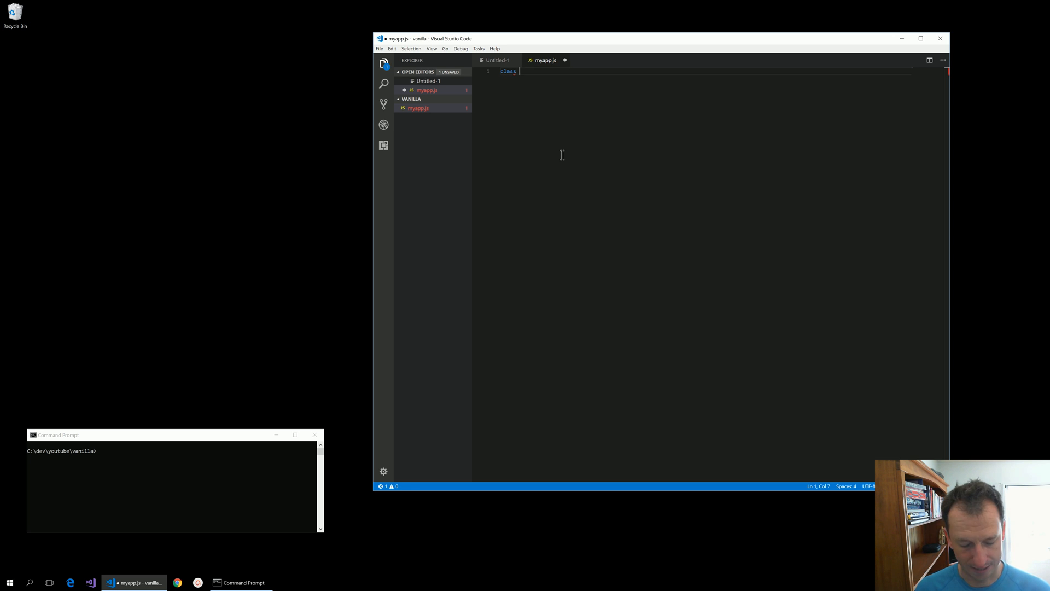
{"action": "type", "text": "MyApp extends HTMLElement"}
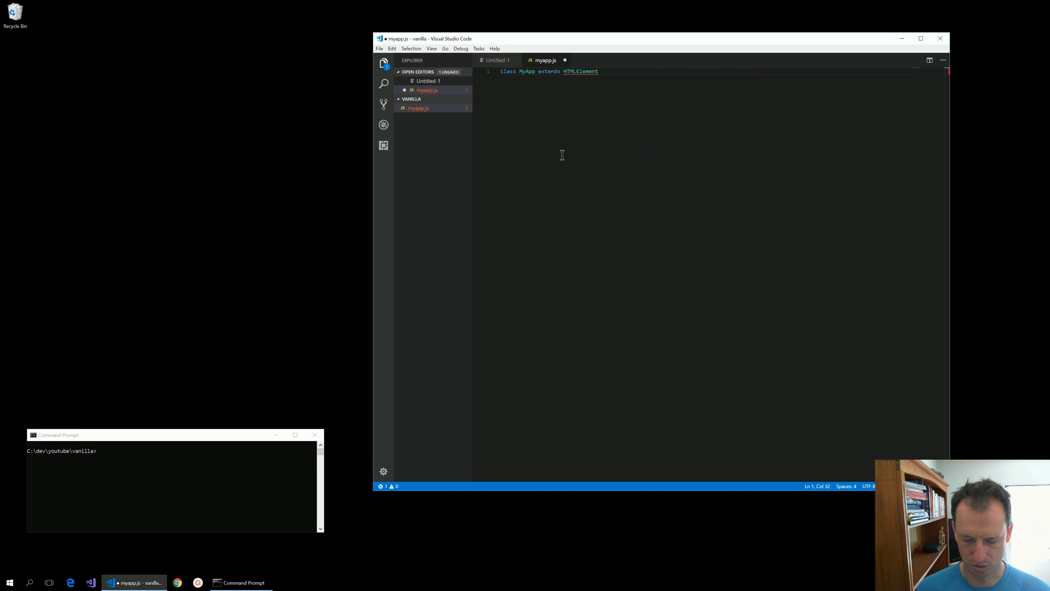
{"action": "type", "text": "{"}
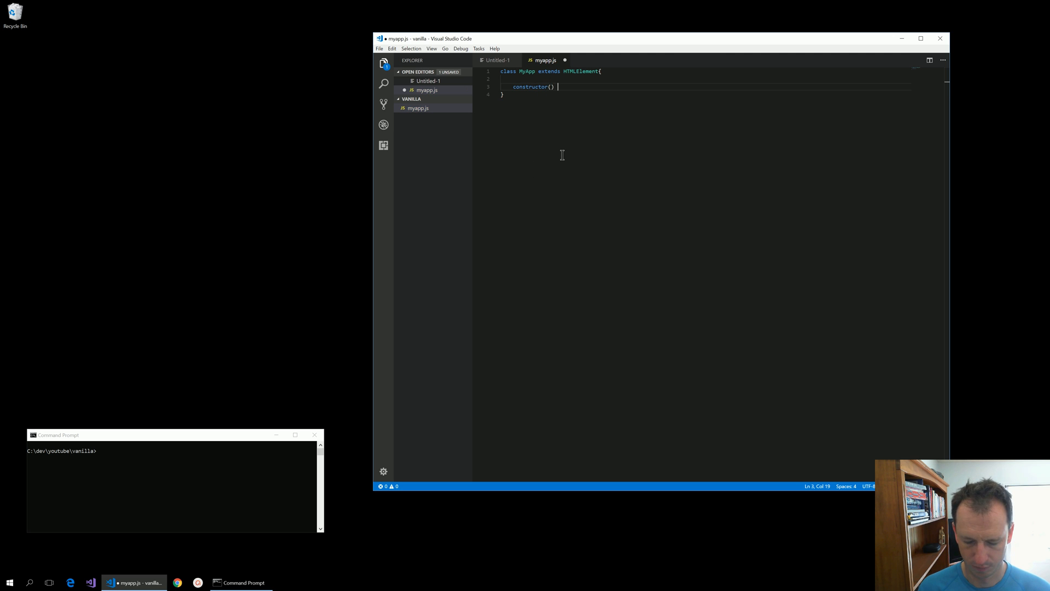
{"action": "type", "text": "{"}
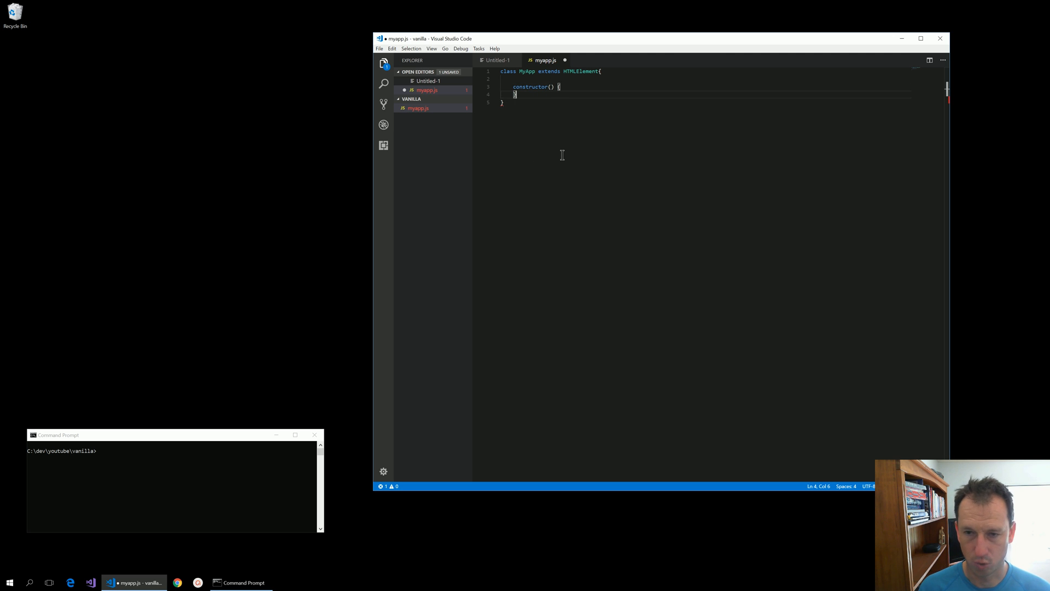
{"action": "type", "text": "super();"}
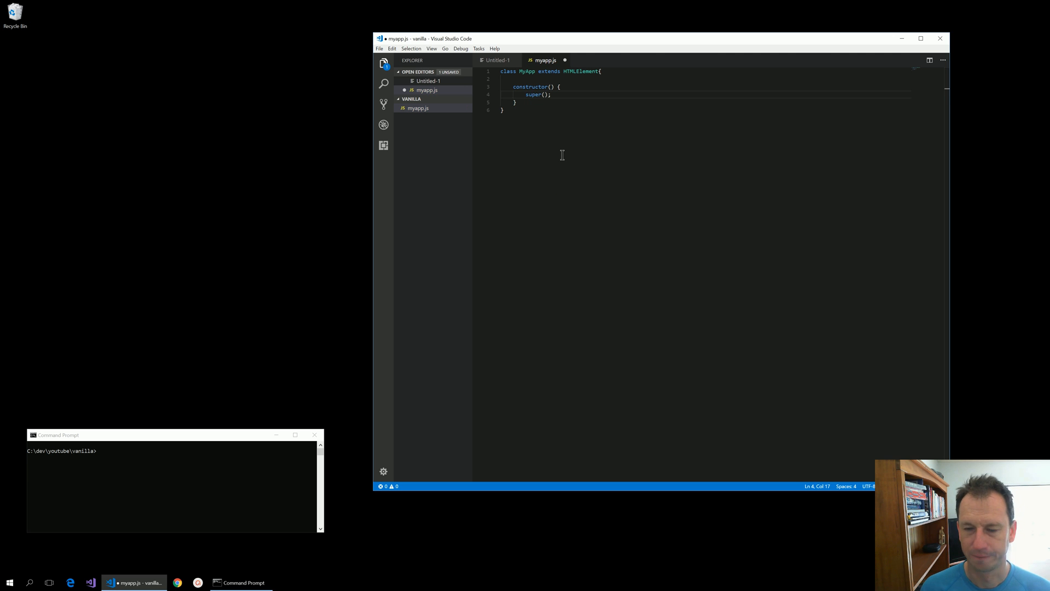
{"action": "key", "text": "enter"}
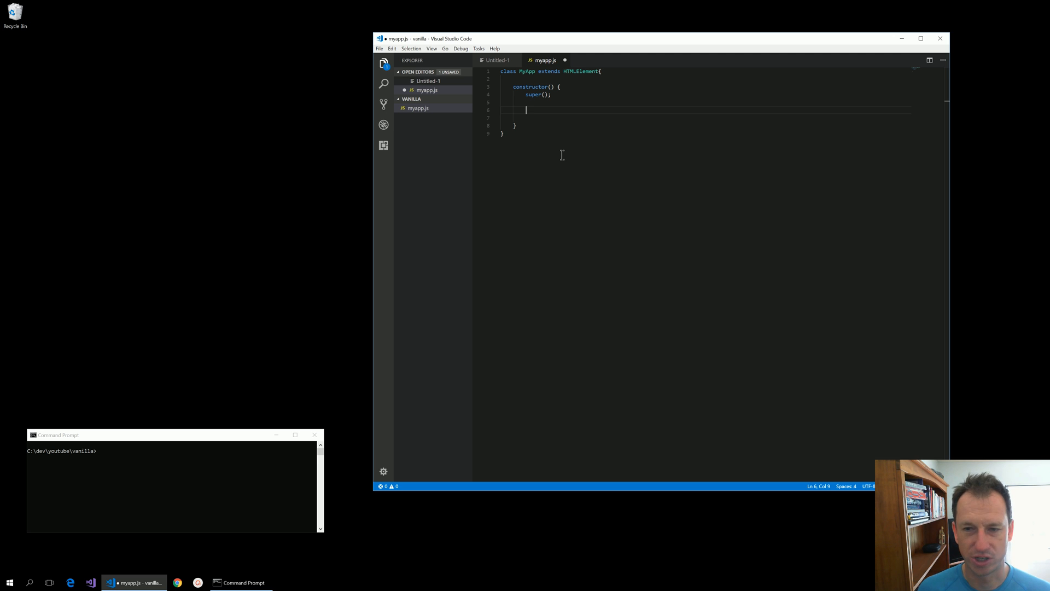
Add var shadow = this.attachShadow({mode: 'open'}) to the constructor.
{"action": "type", "text": "var"}
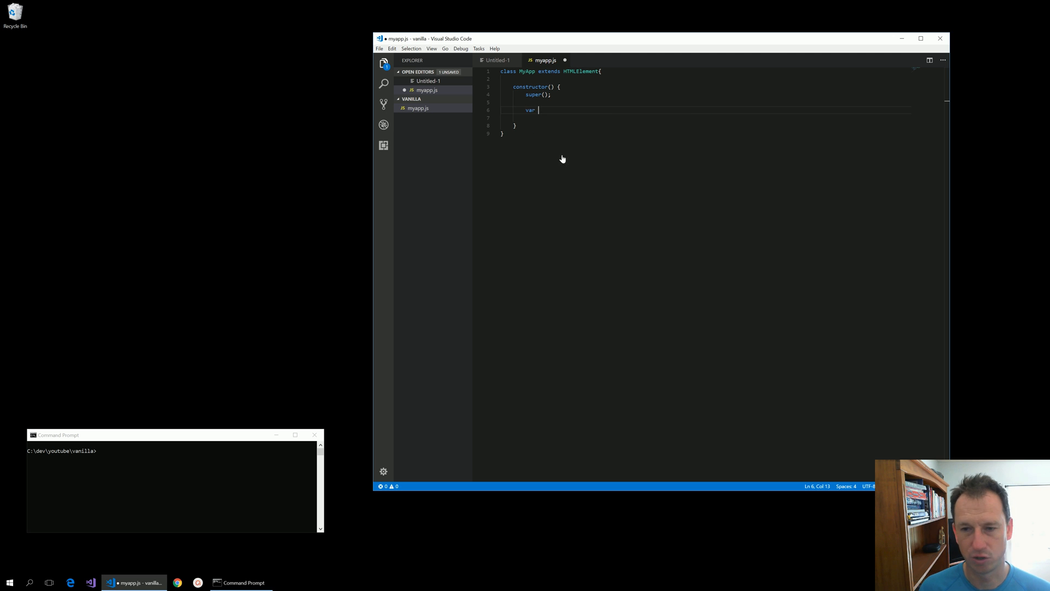
{"action": "type", "text": "shadow ="}
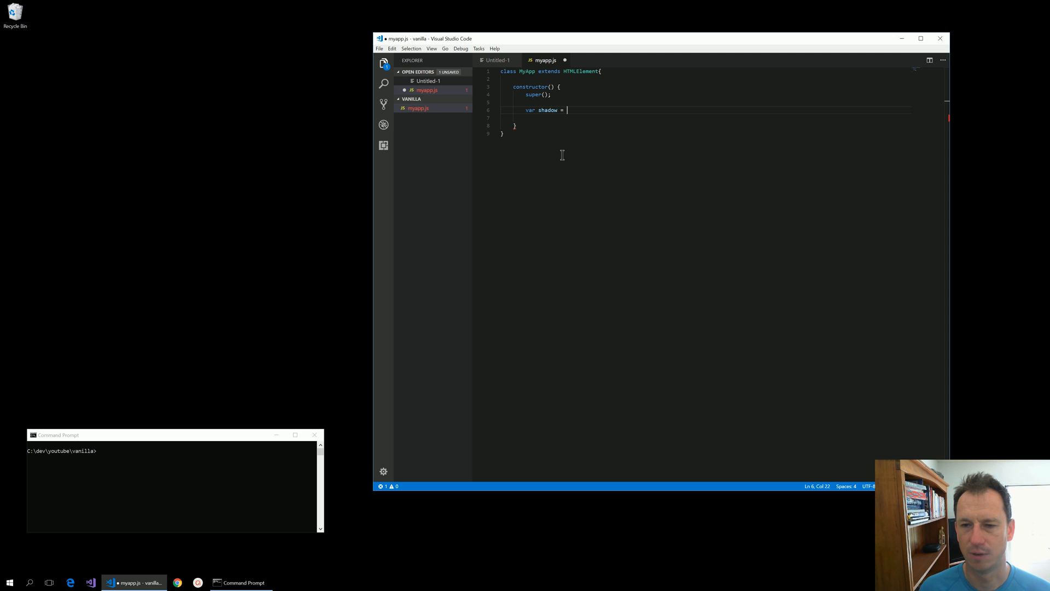
{"action": "type", "text": "this.attachShadow"}
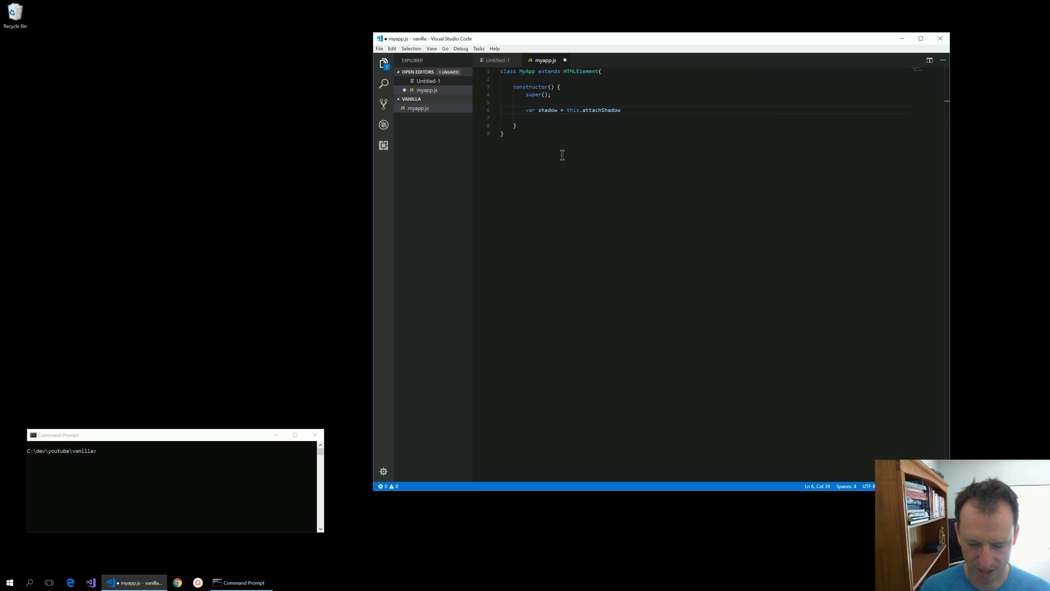
{"action": "type", "text": "("}
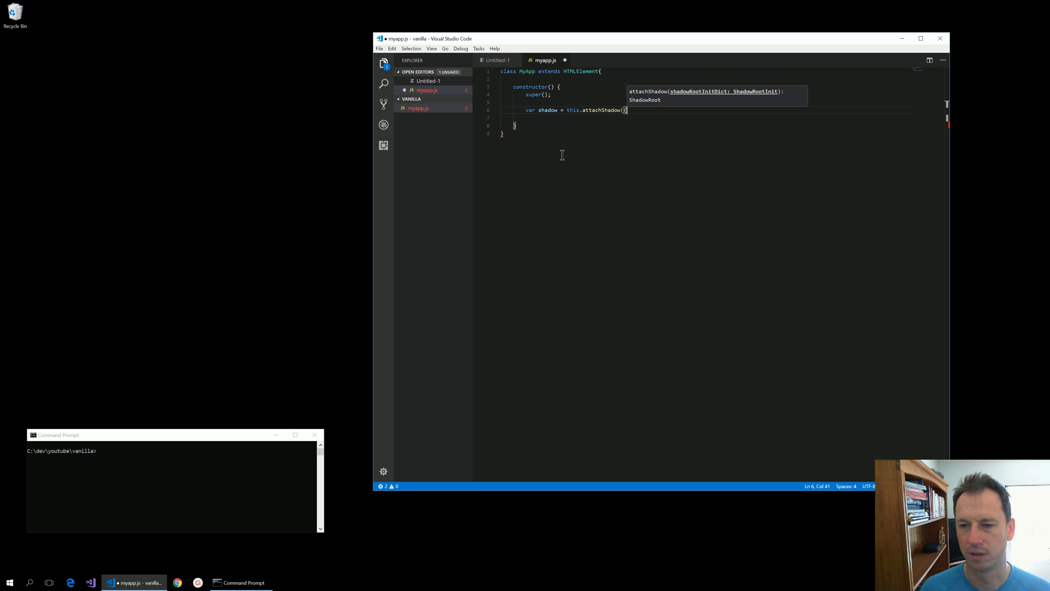
{"action": "type", "text": "{mode:"}
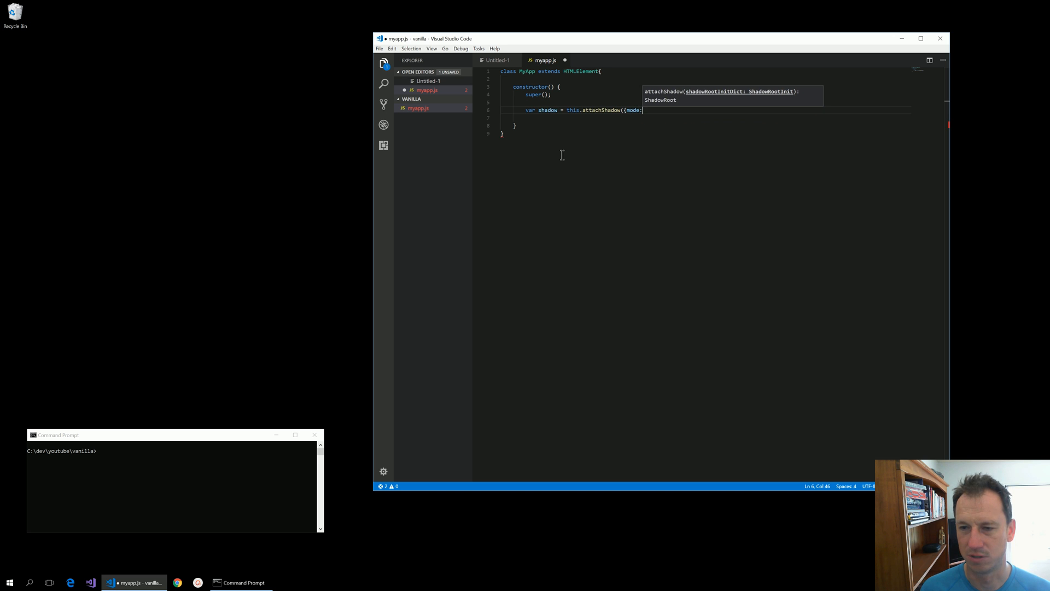
{"action": "type", "text": "'open"}
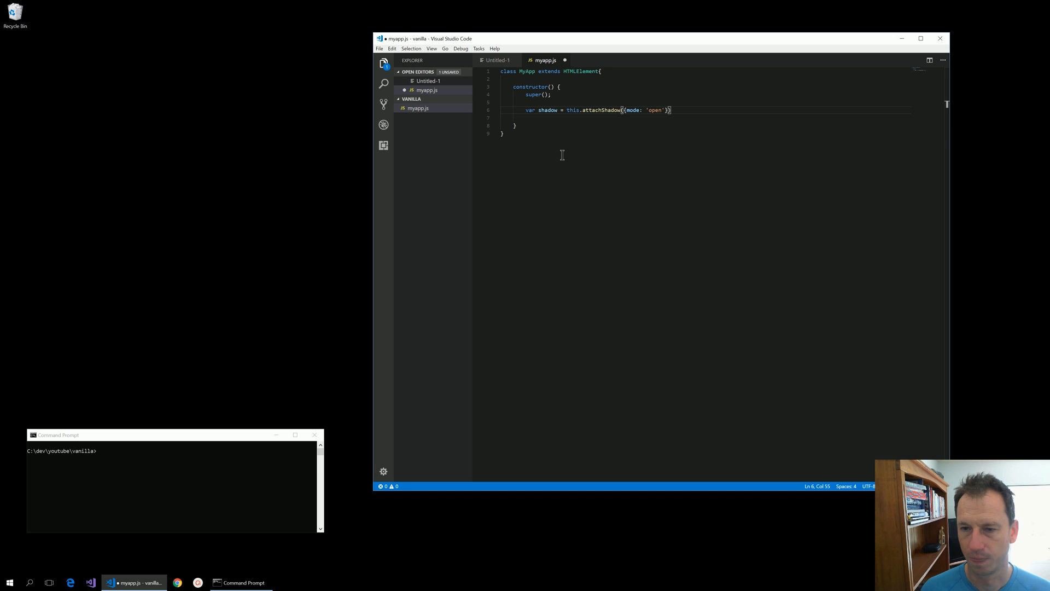
{"action": "key", "text": "Return"}
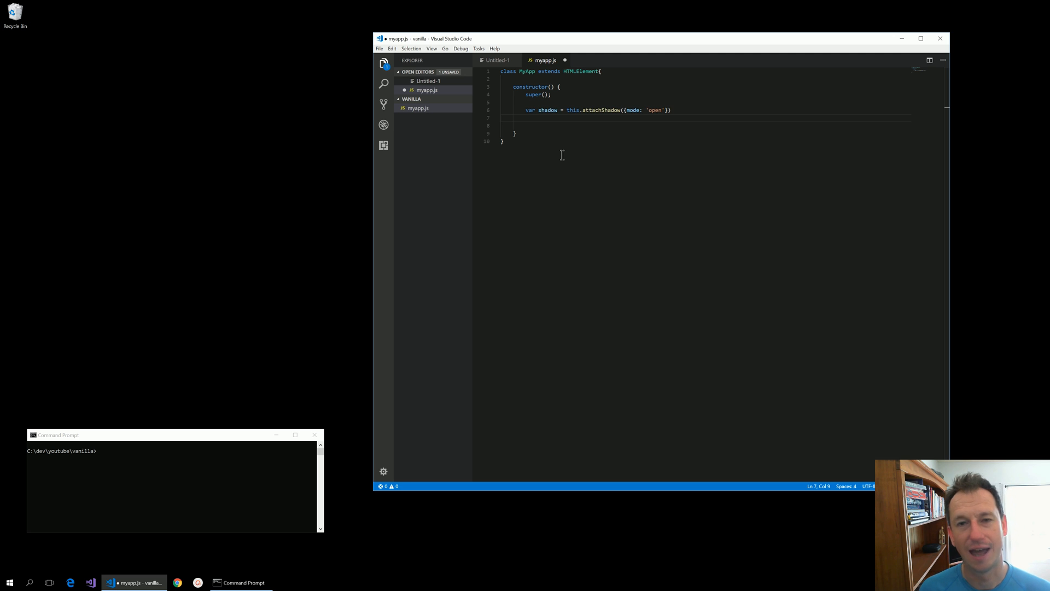
Create a div el with innerHTML 'This is my component' and append it to shadow.
{"action": "type", "text": "var"}
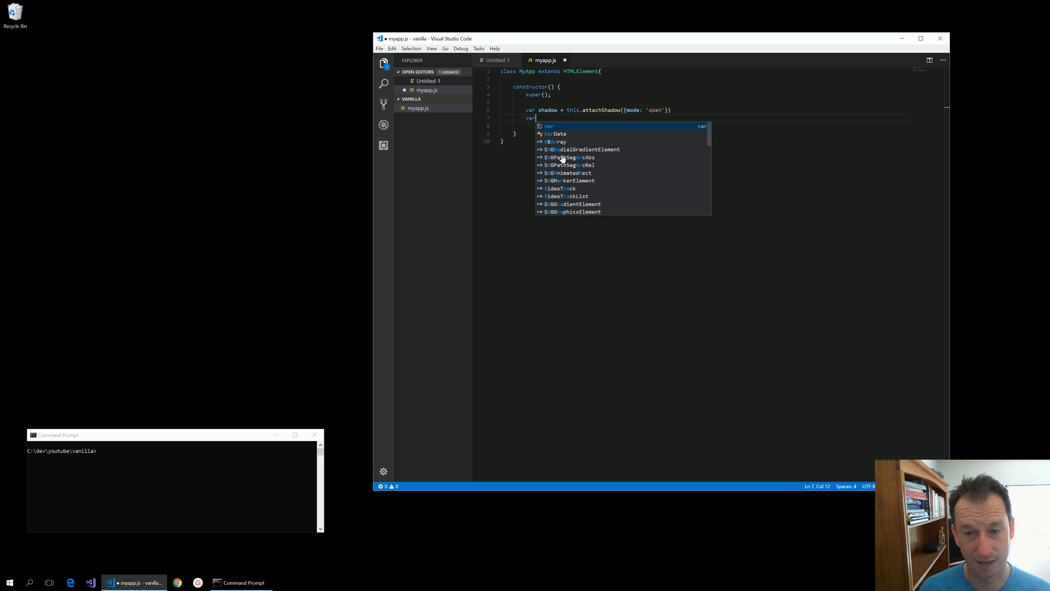
{"action": "type", "text": "el ="}
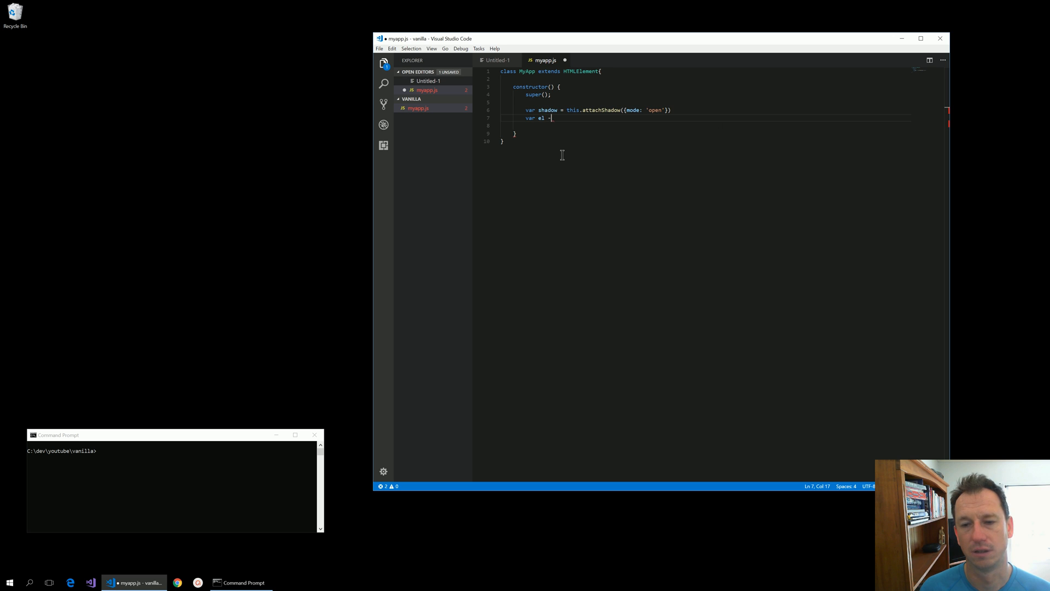
{"action": "type", "text": "this.createElement("}
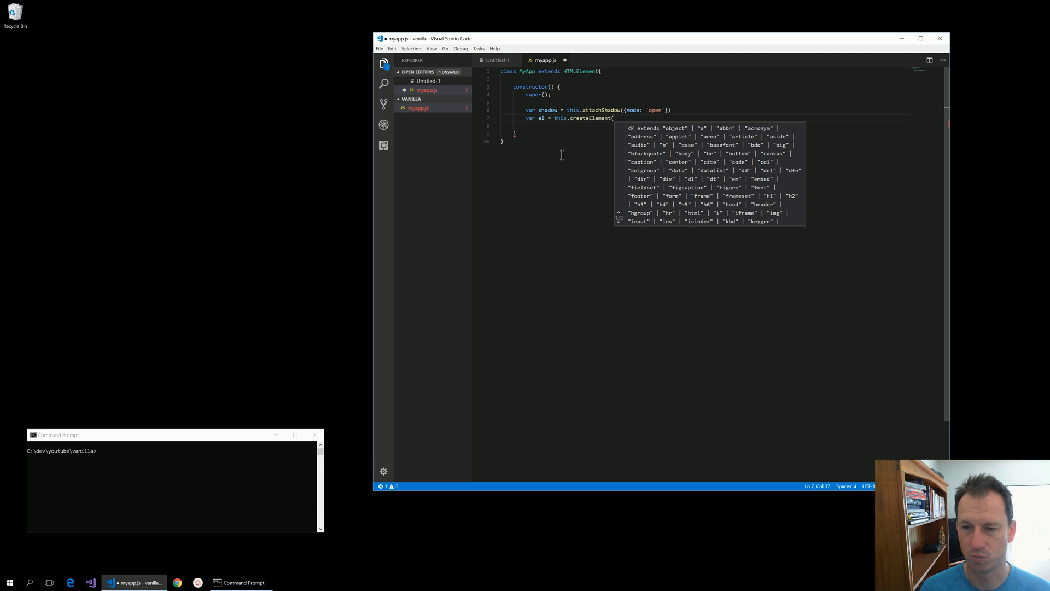
{"action": "type", "text": "'div')"}
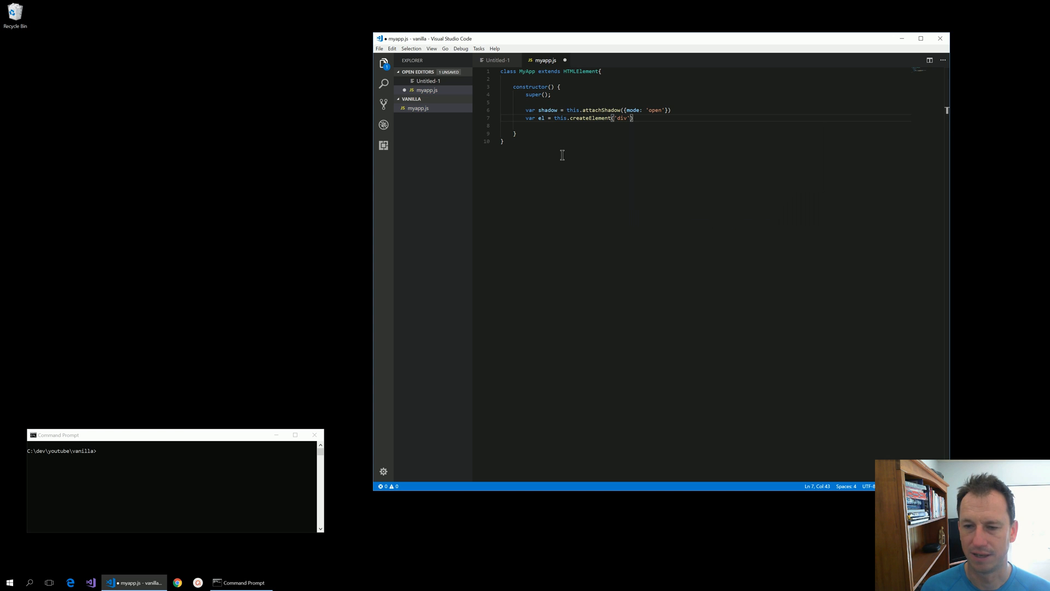
{"action": "type", "text": "el.inner"}
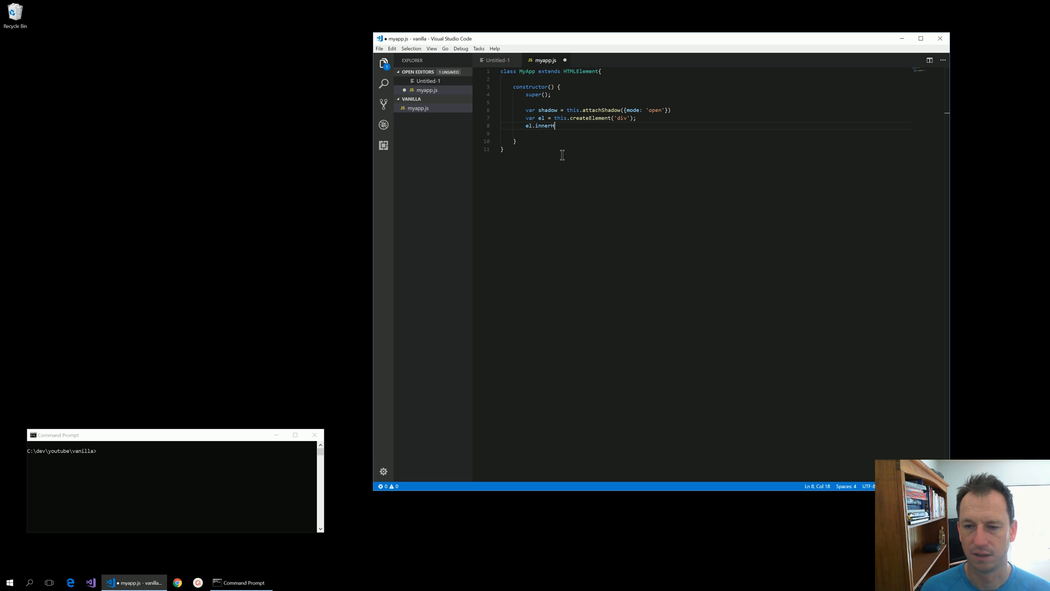
{"action": "type", "text": "HTML = ''"}
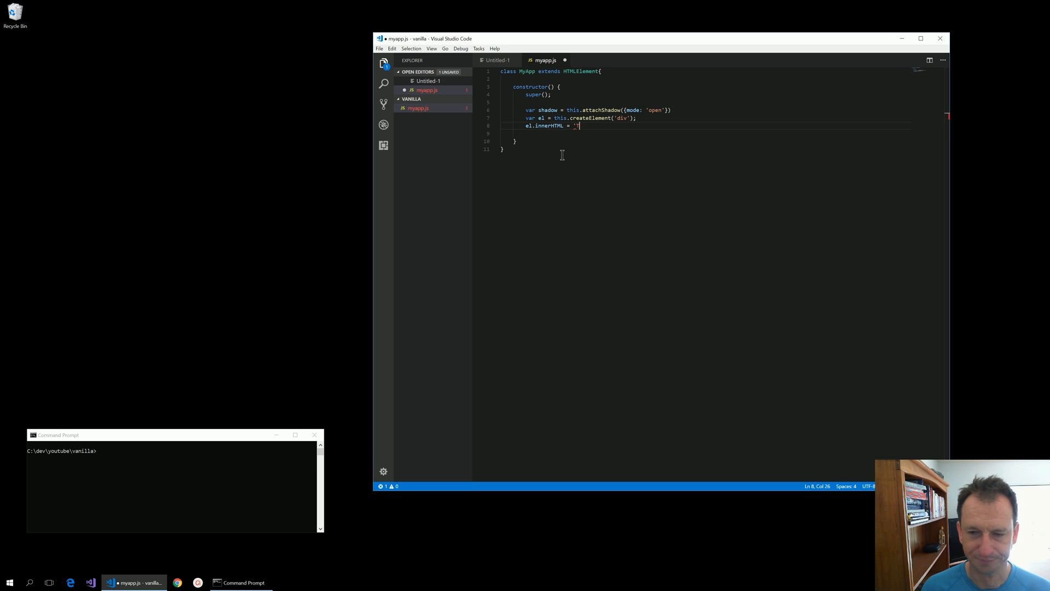
{"action": "type", "text": "This is my component"}
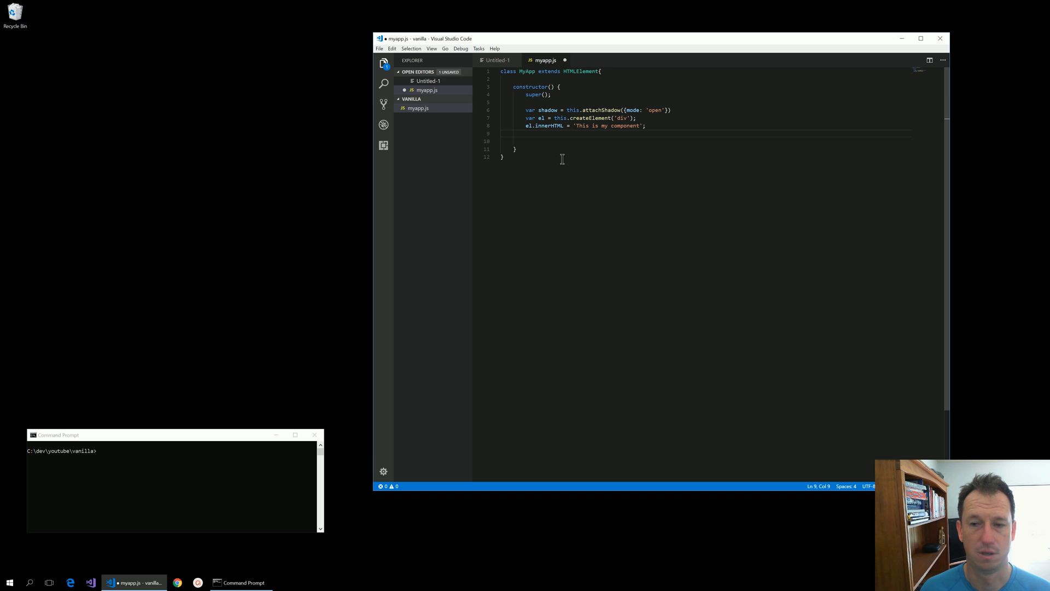
{"action": "type", "text": "shadow"}
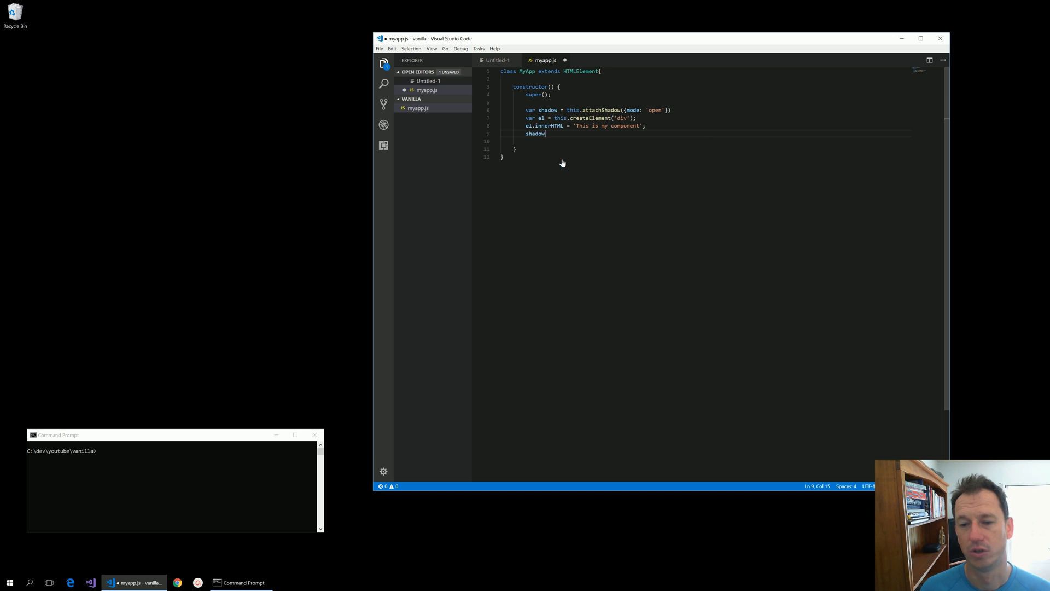
{"action": "type", "text": ".appendChild("}
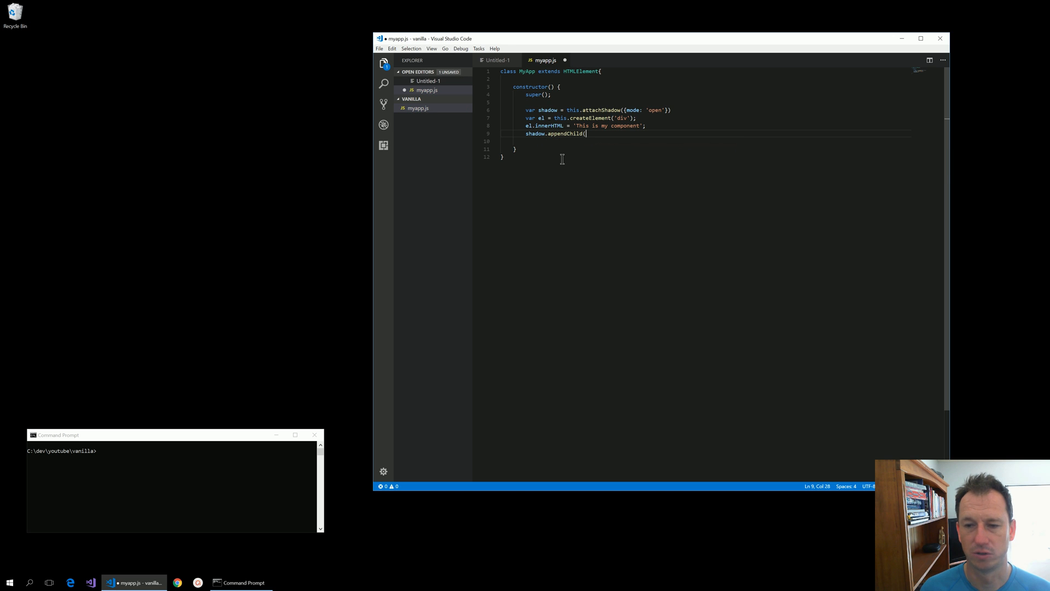
{"action": "type", "text": "el);"}
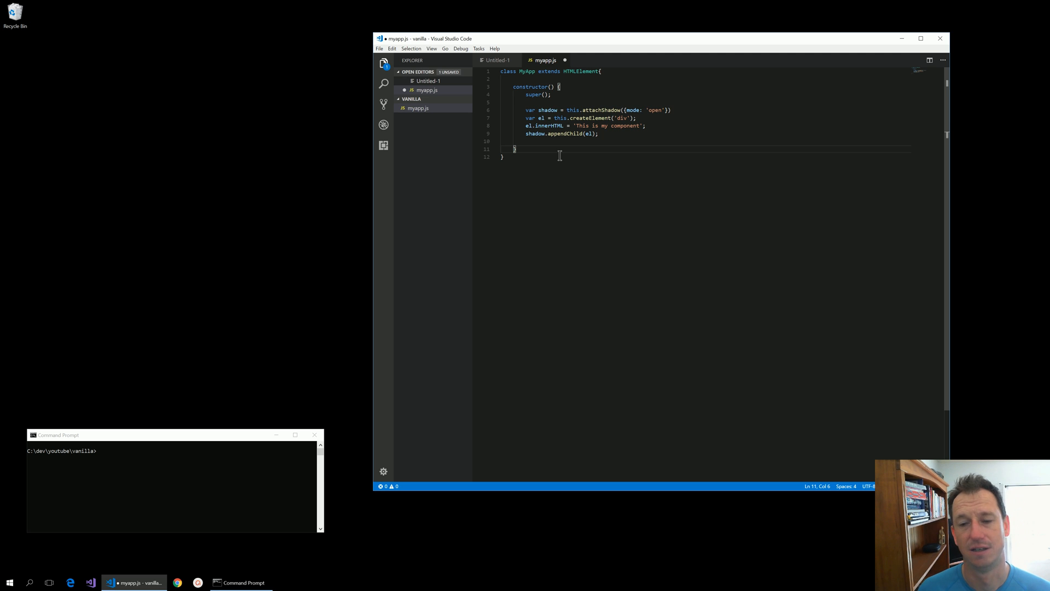
Register MyApp as 'my-app' via customElements.define below the class and save.
{"action": "key", "text": "enter"}
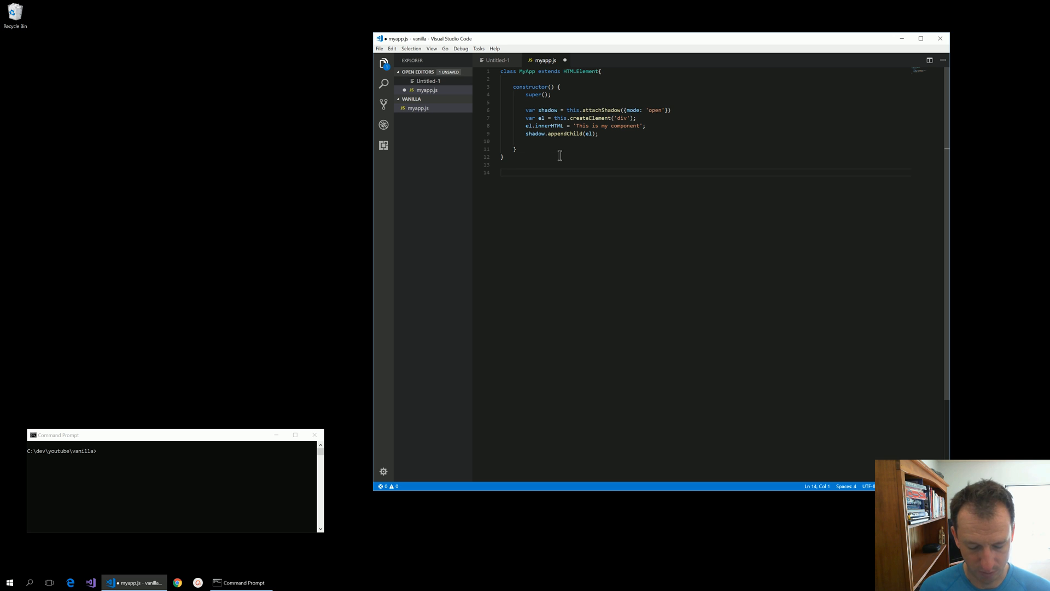
{"action": "type", "text": "customElements"}
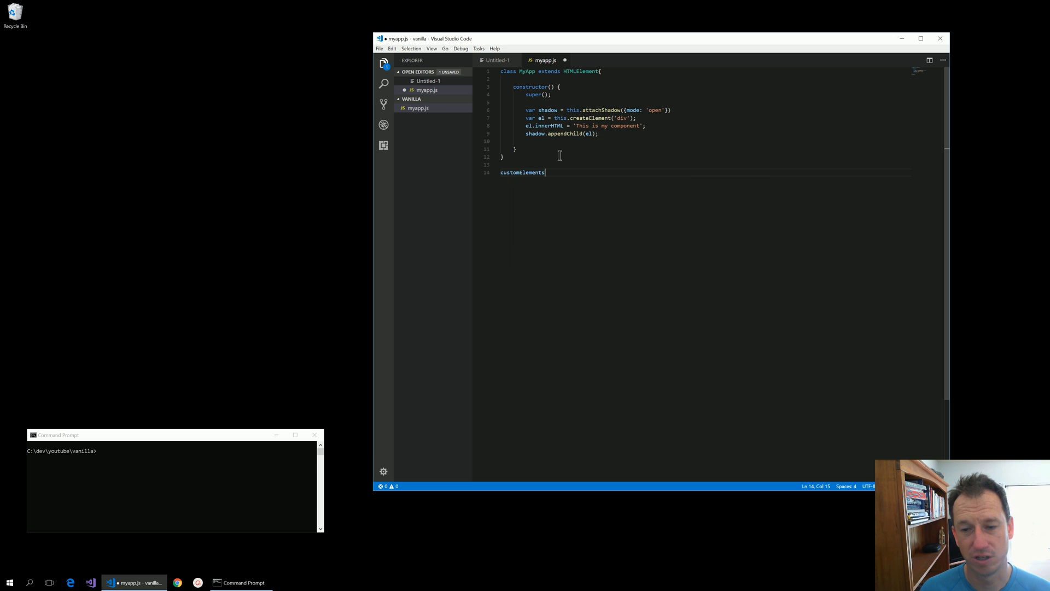
{"action": "type", "text": ".d"}
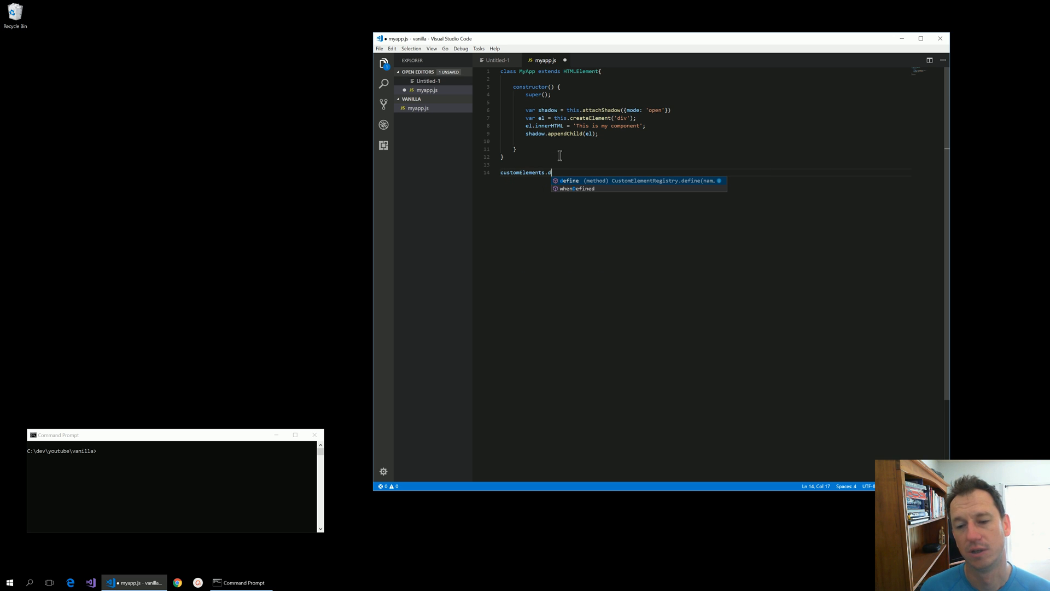
{"action": "type", "text": "fine('my-app"}
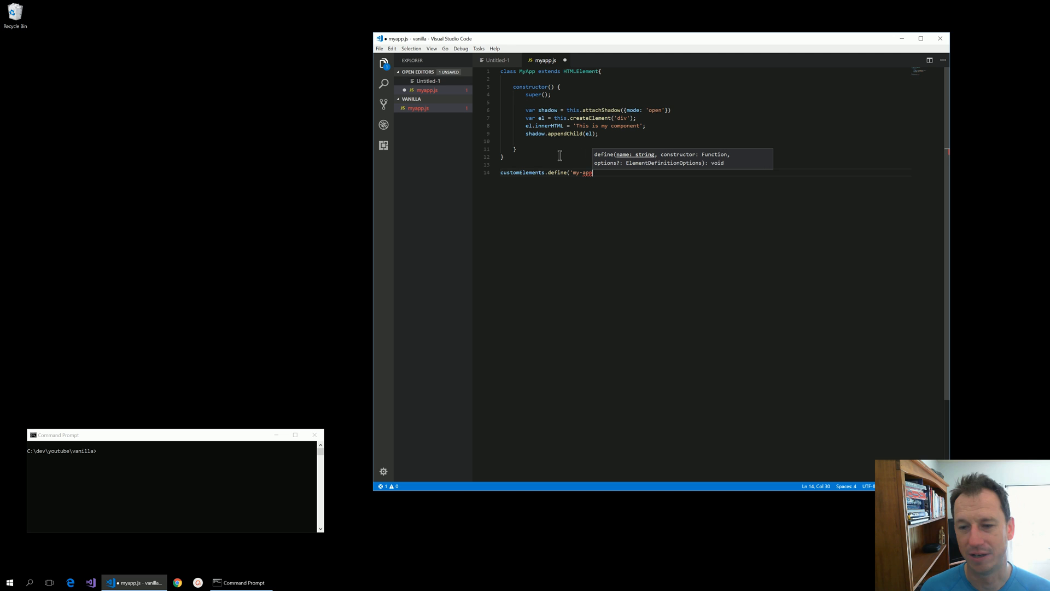
{"action": "type", "text": "', MyApp)"}
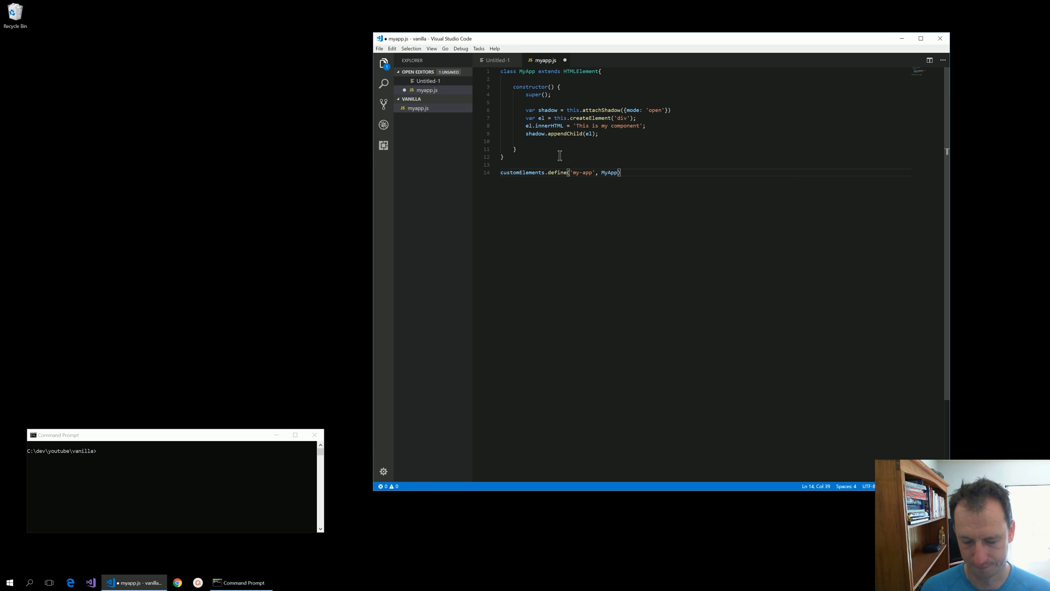
{"action": "key", "text": "Enter"}
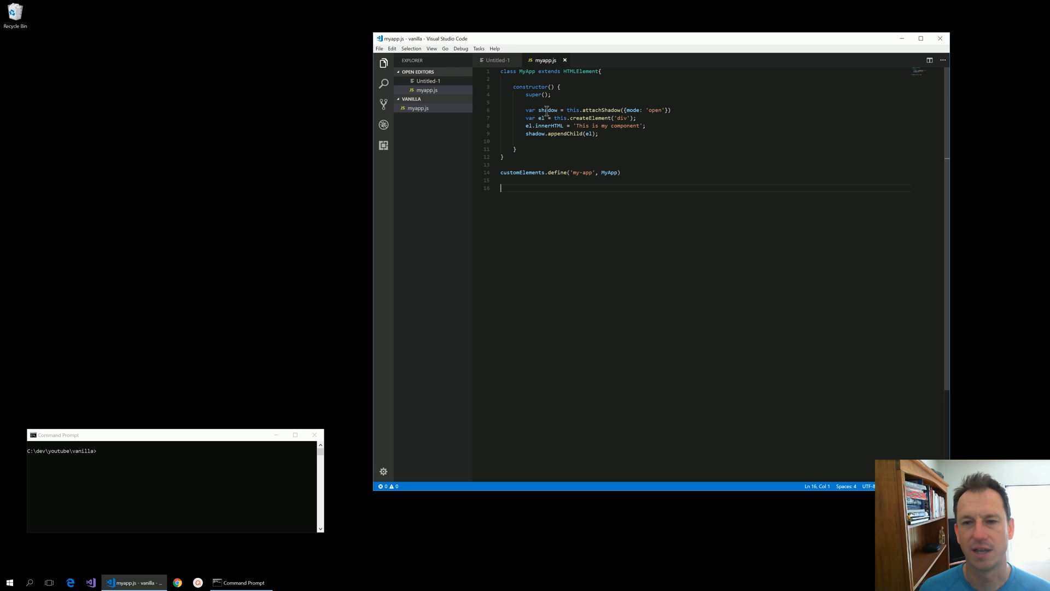
{"action": "mouse_move", "coordinate": [559, 100]}
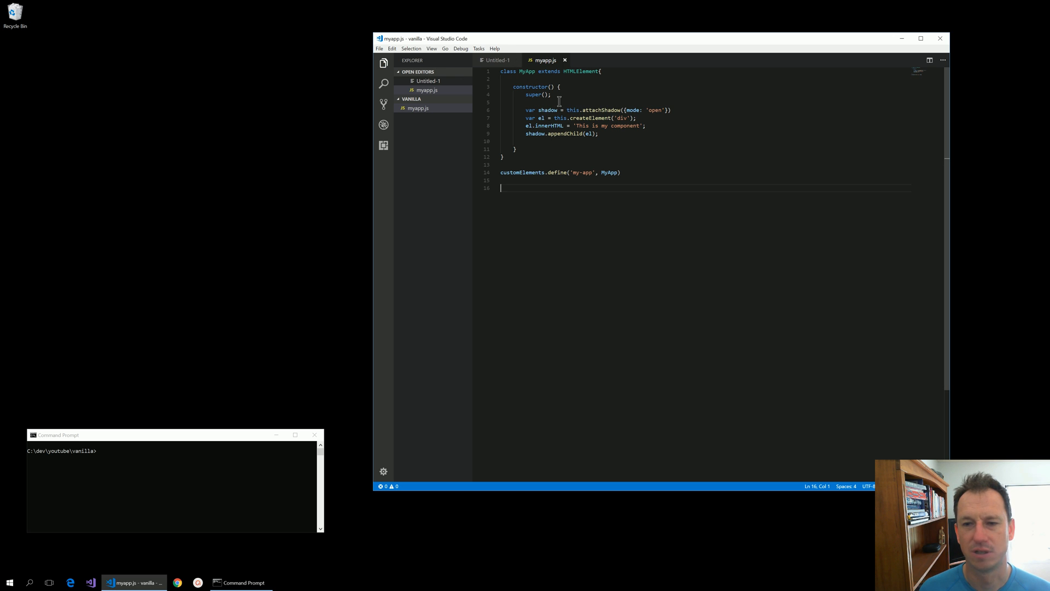
Insert console.log('constructor called') right after super() in the constructor.
{"action": "type", "text": "conslo"}
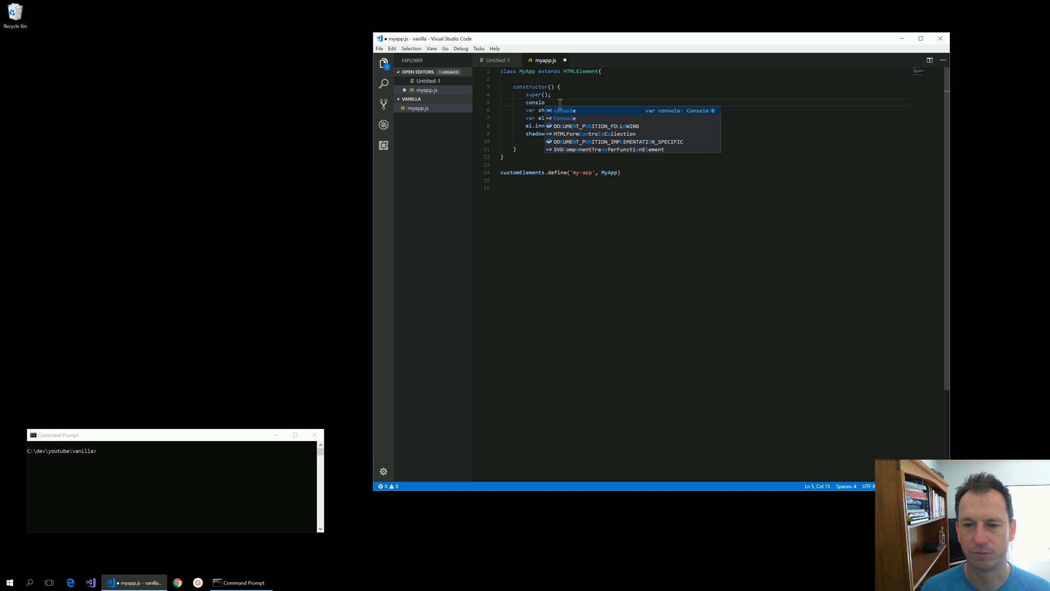
{"action": "type", "text": "e"}
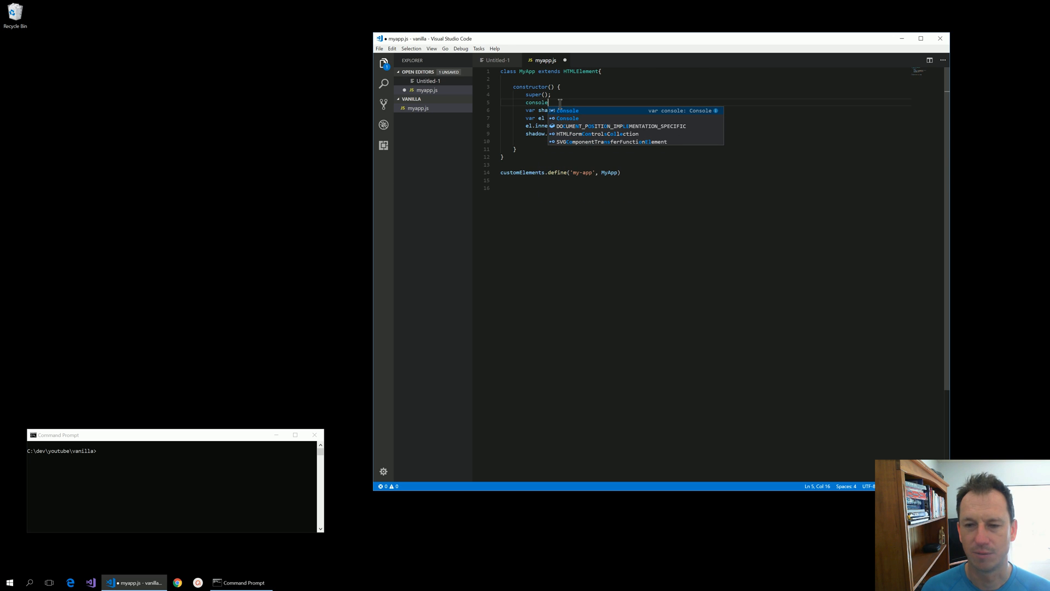
{"action": "type", "text": ".log("}
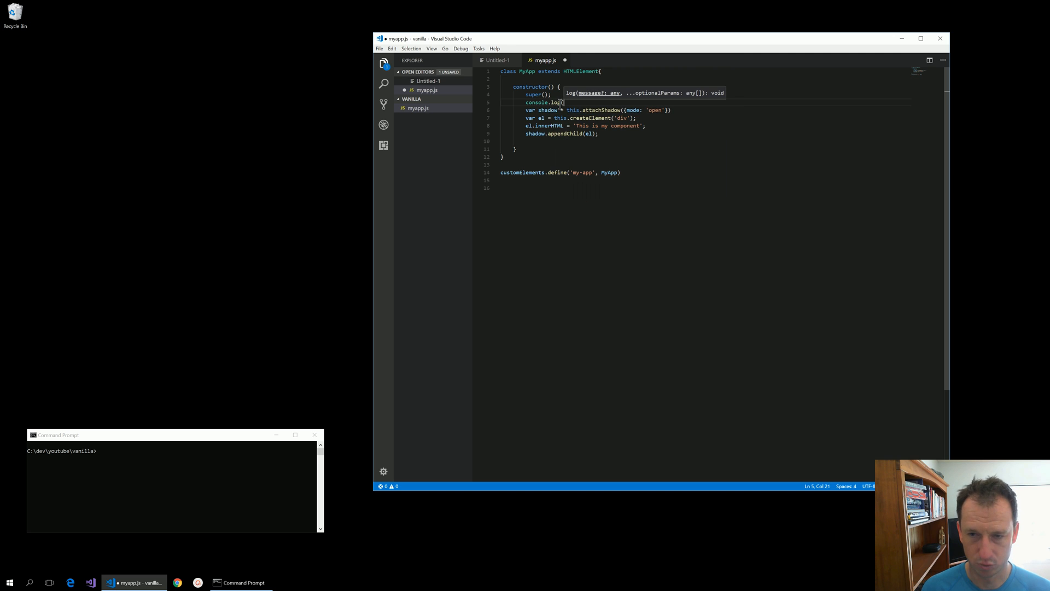
{"action": "type", "text": "'constructor called');"}
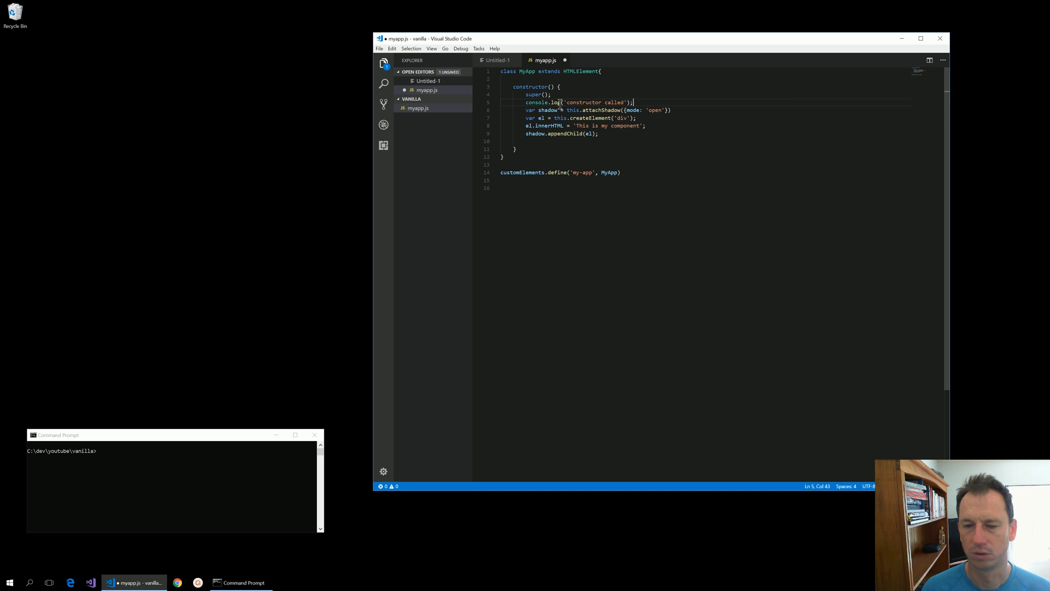
{"action": "key", "text": "enter"}
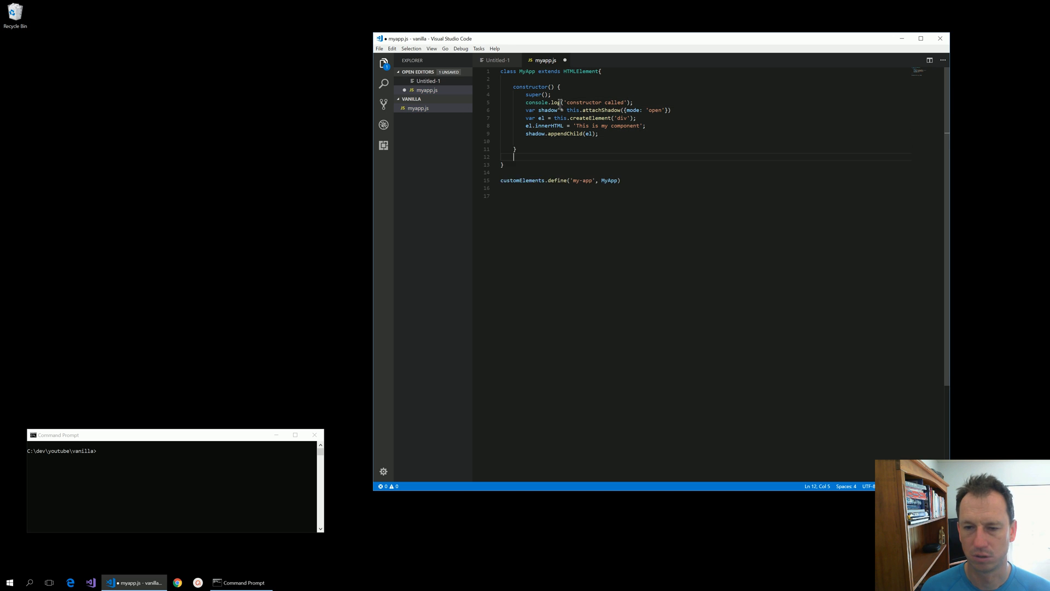
Add a connectedCallback() method logging 'connected callback invoked' and save myapp.js.
{"action": "type", "text": "connected"}
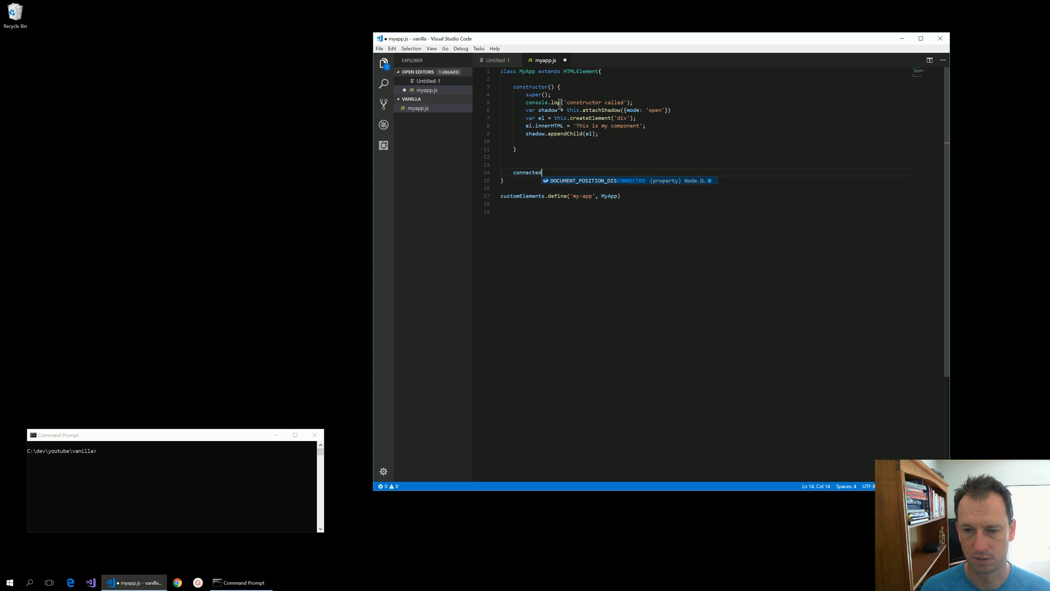
{"action": "type", "text": "Callback"}
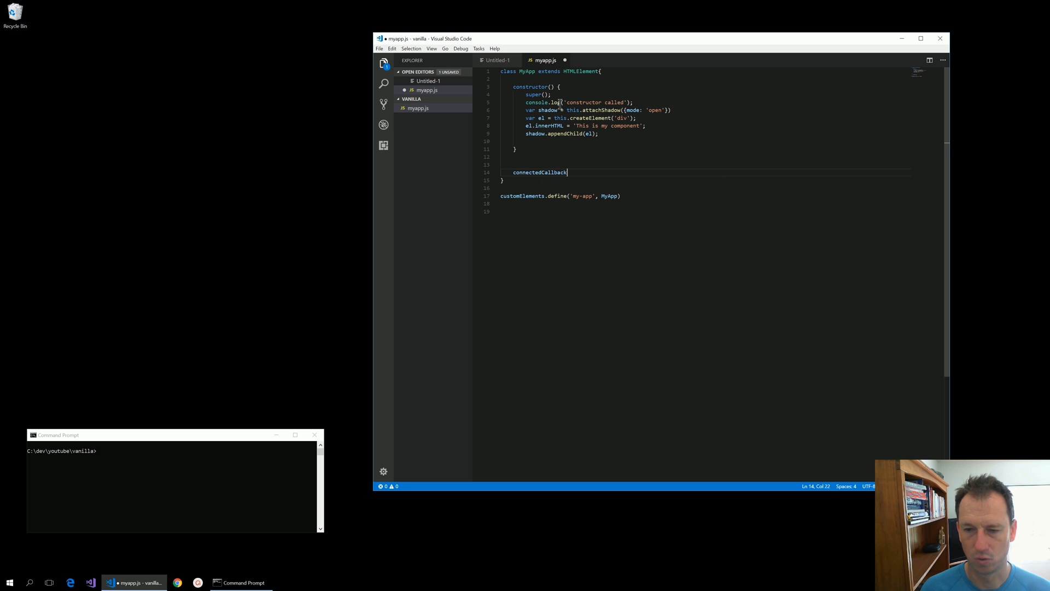
{"action": "type", "text": "() {"}
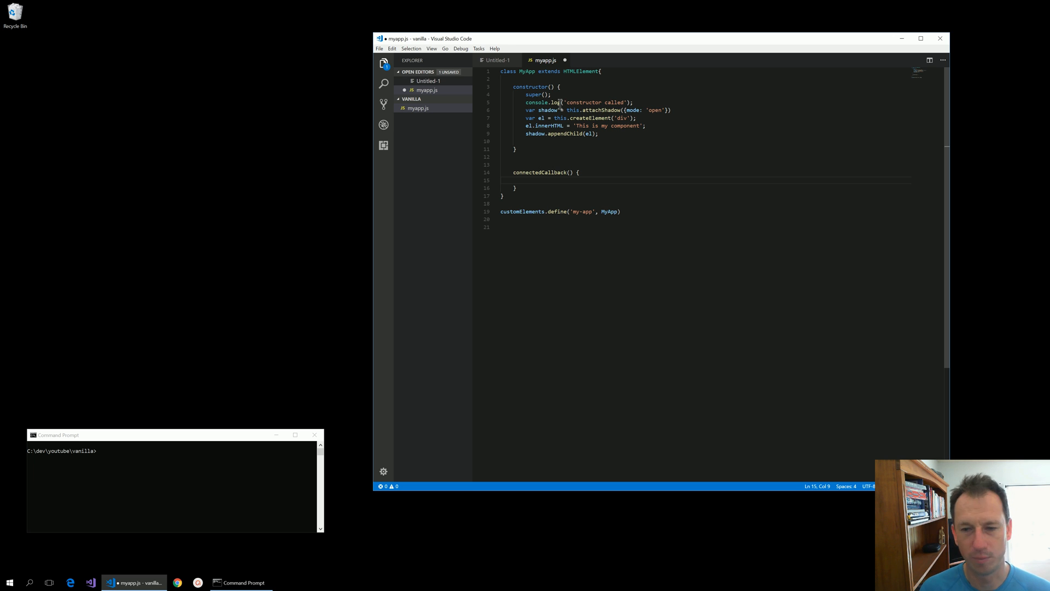
{"action": "type", "text": "console.lo"}
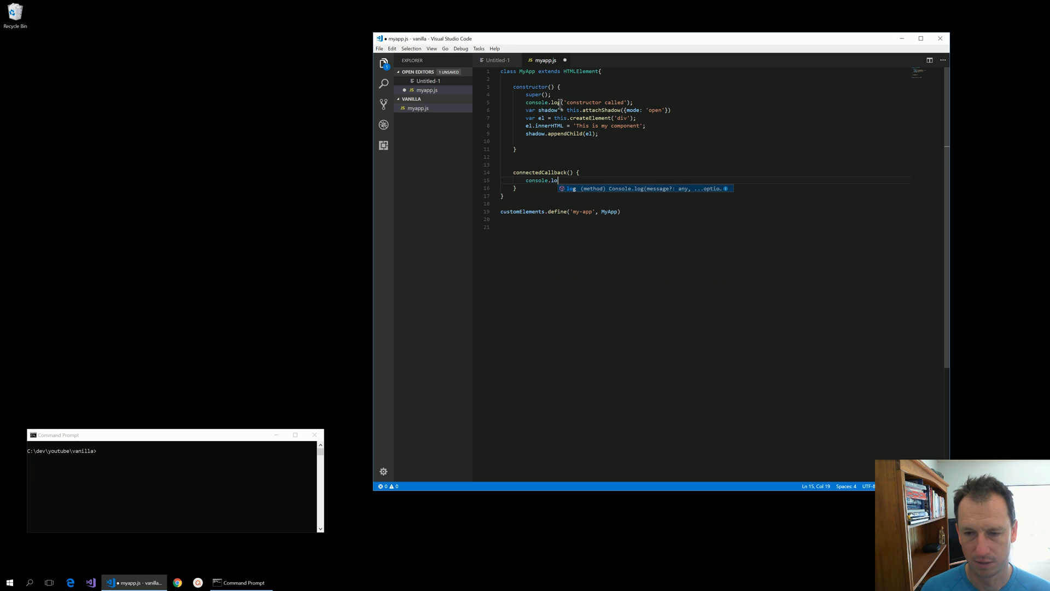
{"action": "type", "text": "g('"}
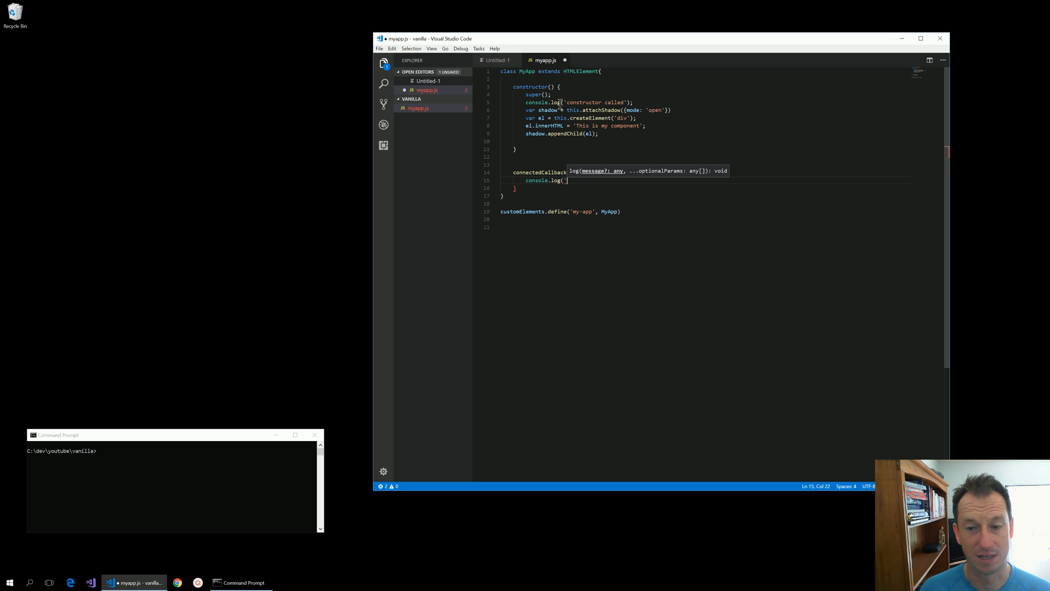
{"action": "type", "text": "connected callback"}
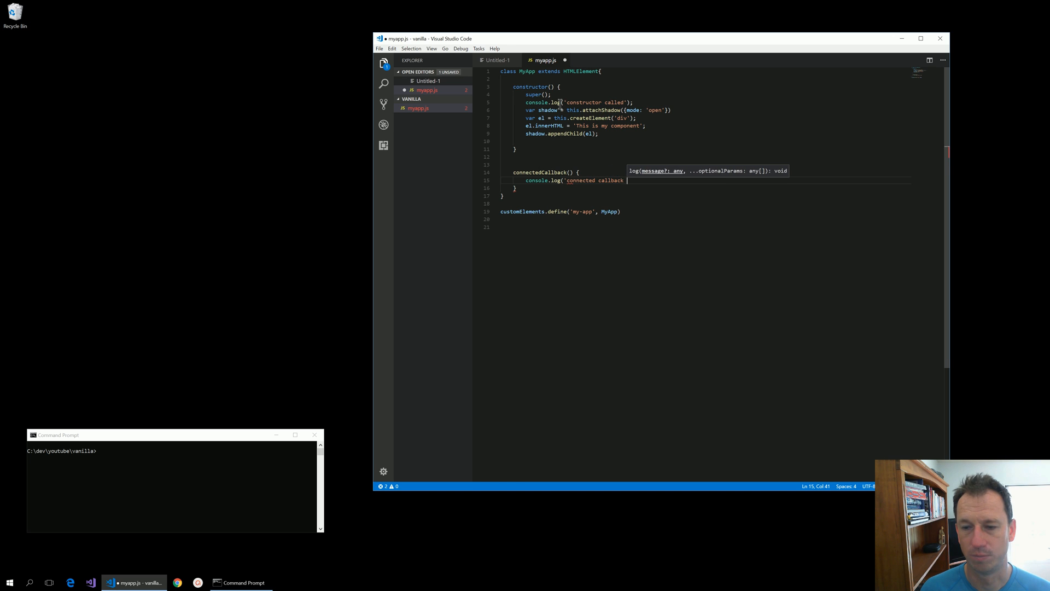
{"action": "type", "text": "invoked'"}
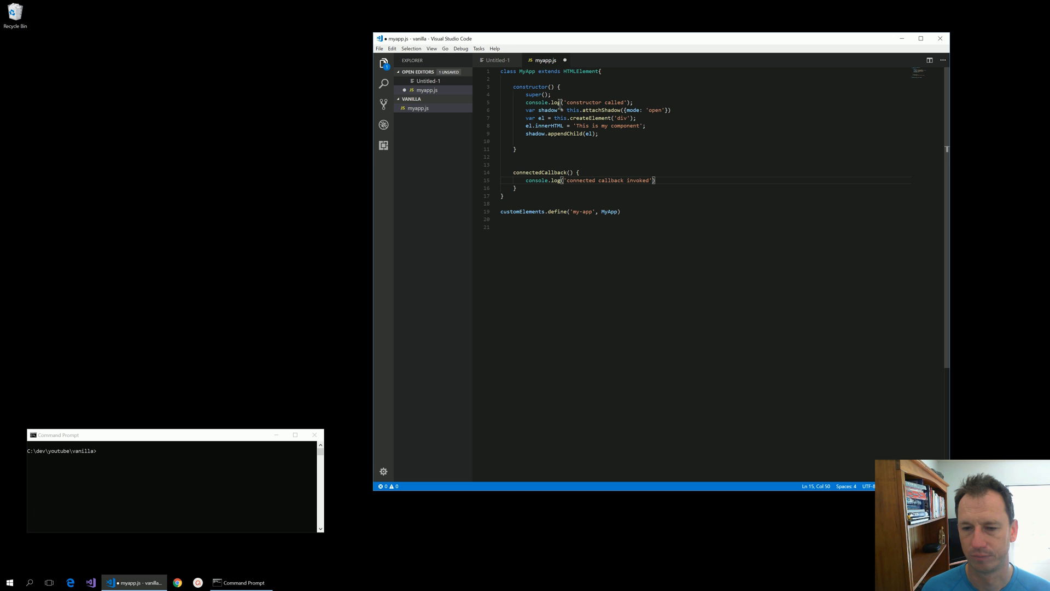
{"action": "type", "text": ";"}
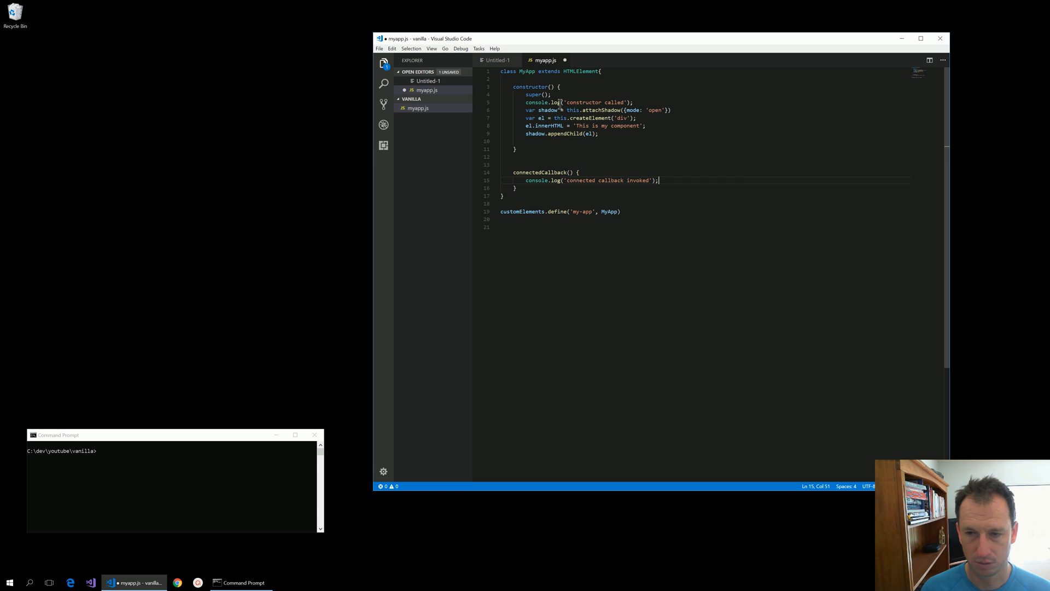
{"action": "mouse_move", "coordinate": [556, 102]}
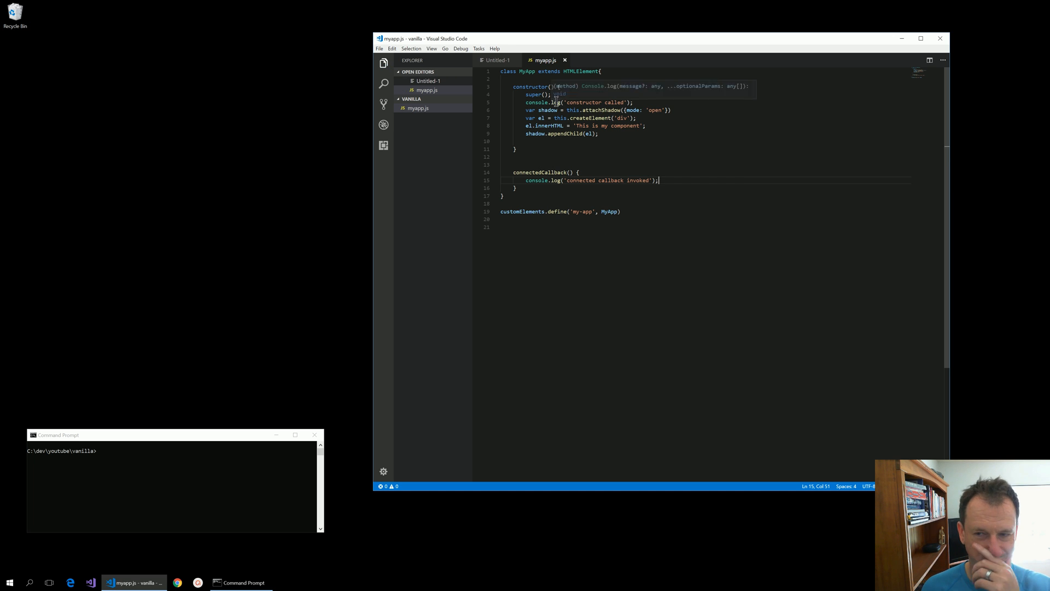
{"action": "left_click", "coordinate": [497, 60]}
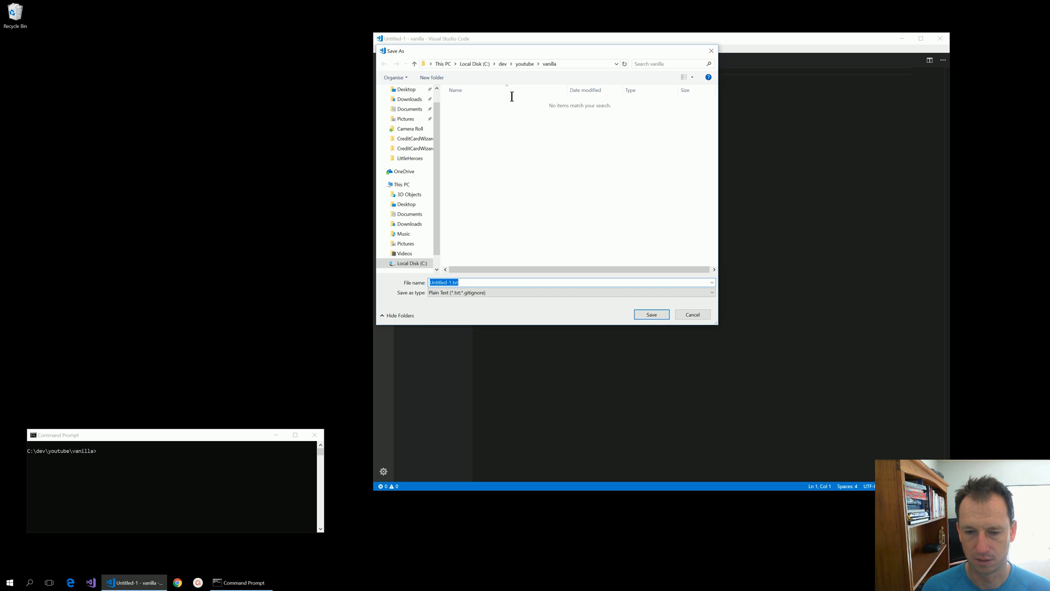
Save Untitled-1 as index.html and begin typing the html:5 skeleton.
{"action": "type", "text": "index."}
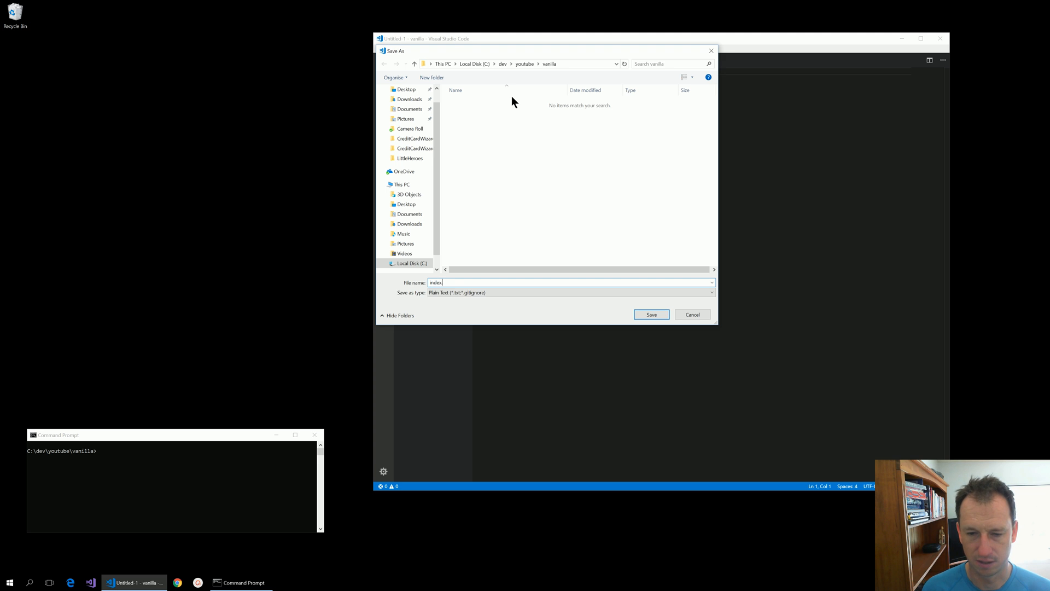
{"action": "left_click", "coordinate": [649, 314]}
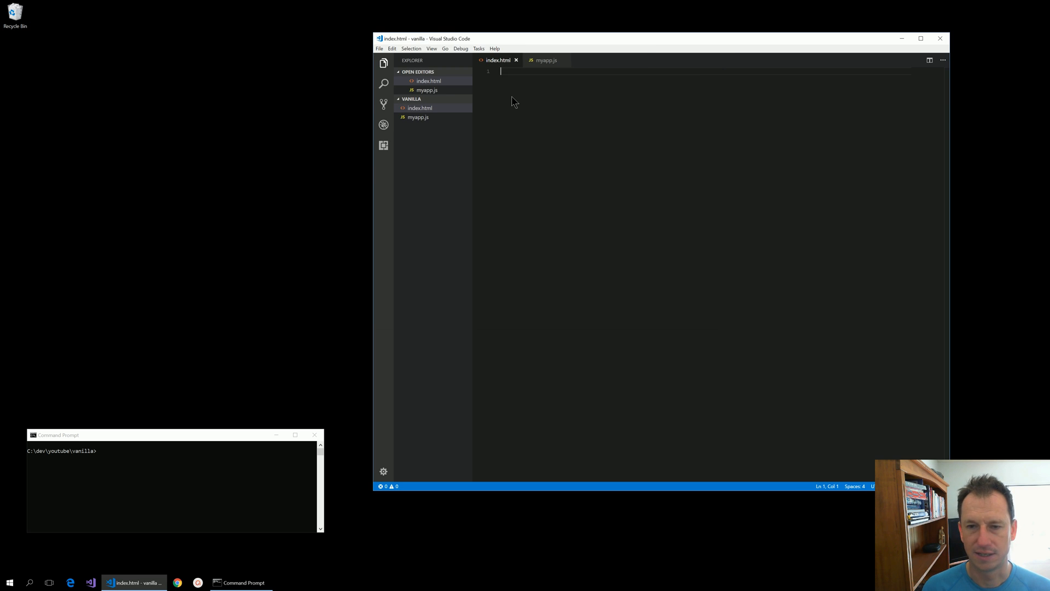
{"action": "type", "text": "html:"}
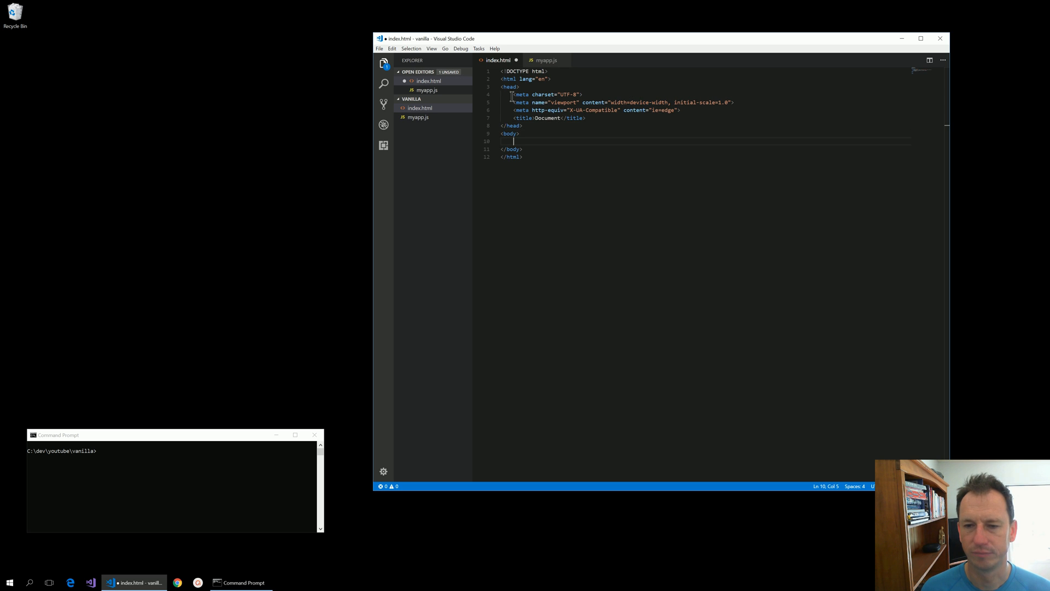
Add a script loading ./myapp.js and a <my-app> element to the body, then save.
{"action": "key", "text": "enter"}
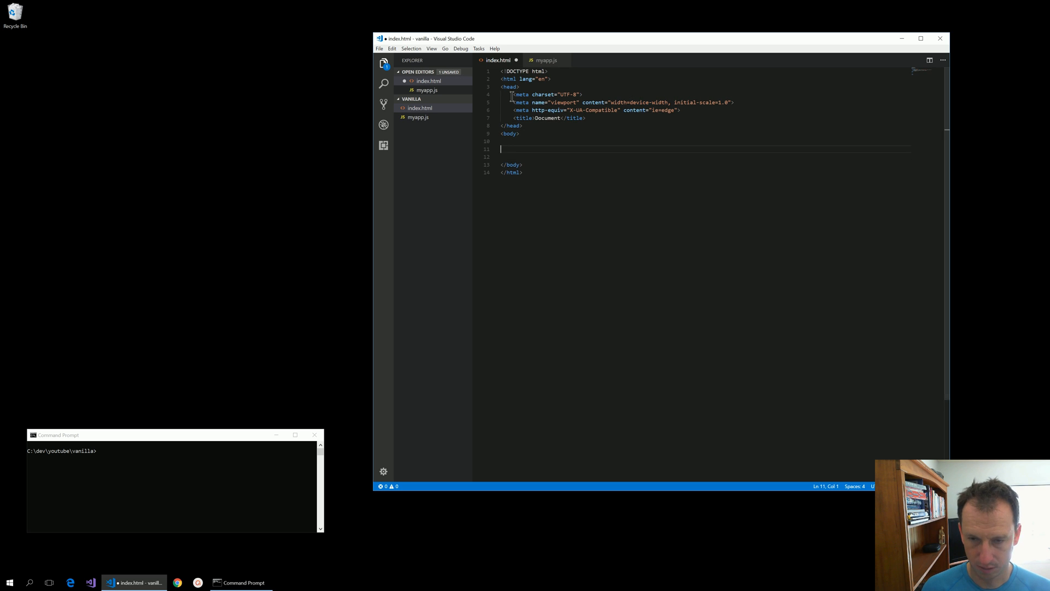
{"action": "key", "text": "Tab"}
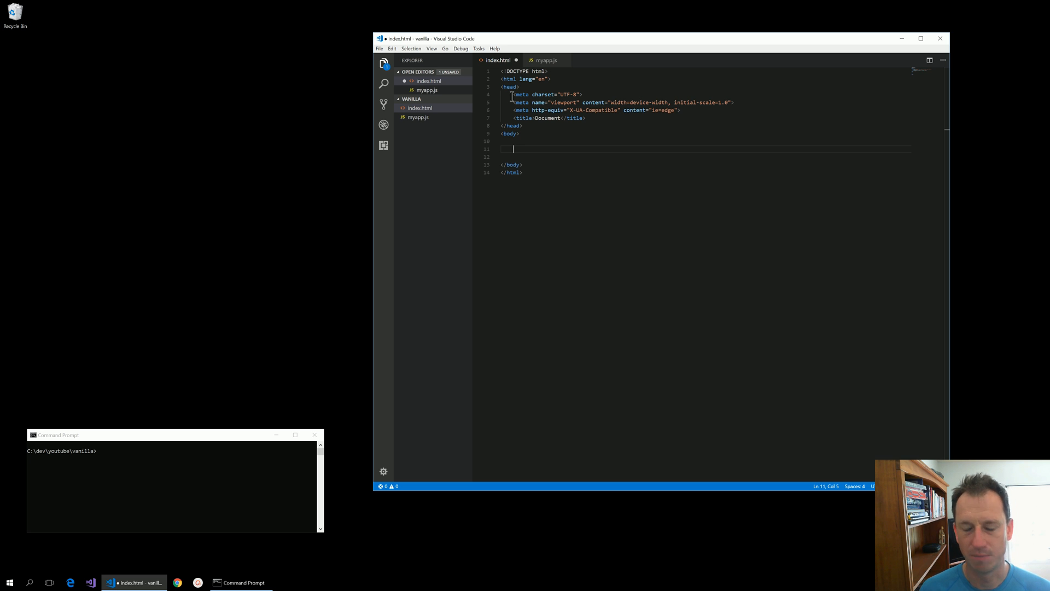
{"action": "type", "text": "<script src=\"\"></script>"}
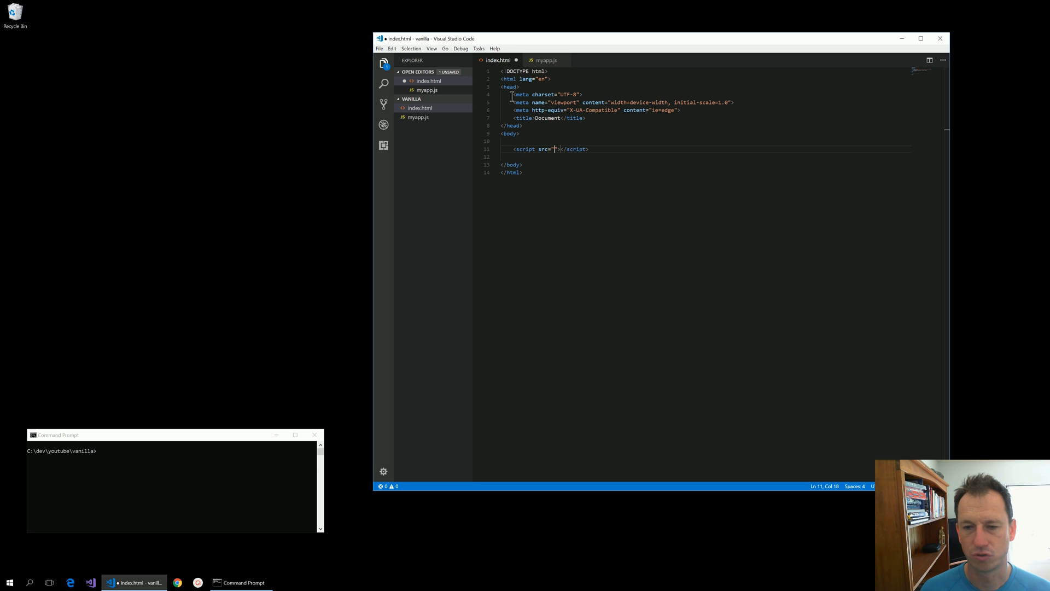
{"action": "type", "text": "./myapp.js"}
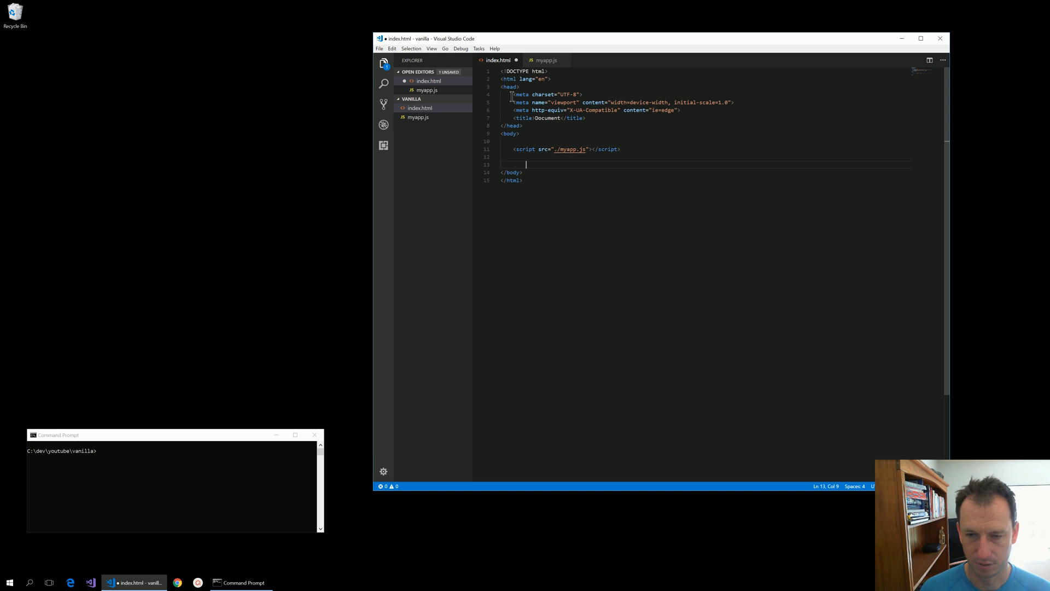
{"action": "type", "text": "mu-"}
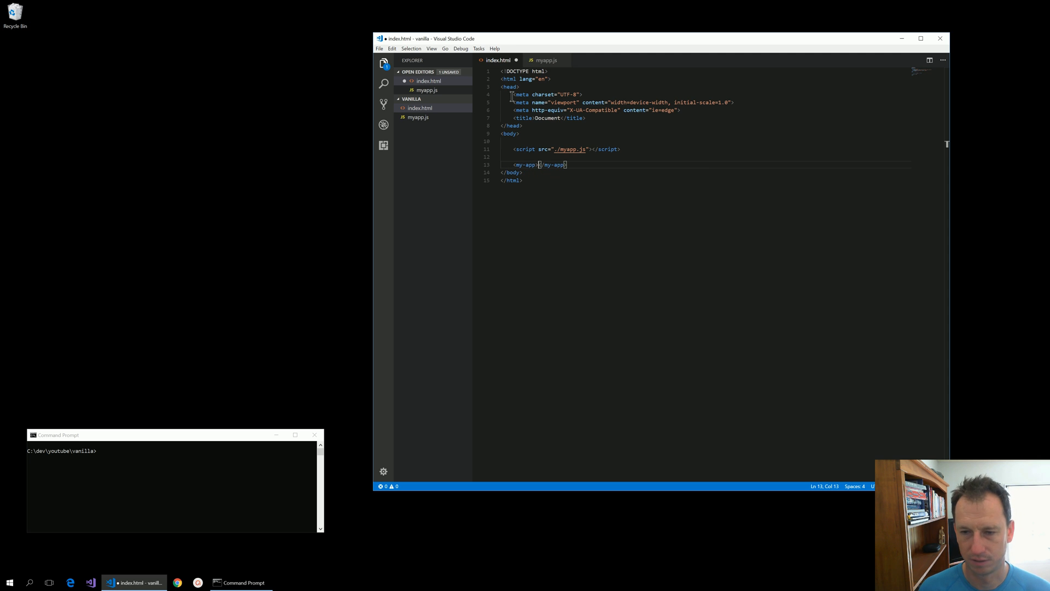
{"action": "key", "text": "Enter"}
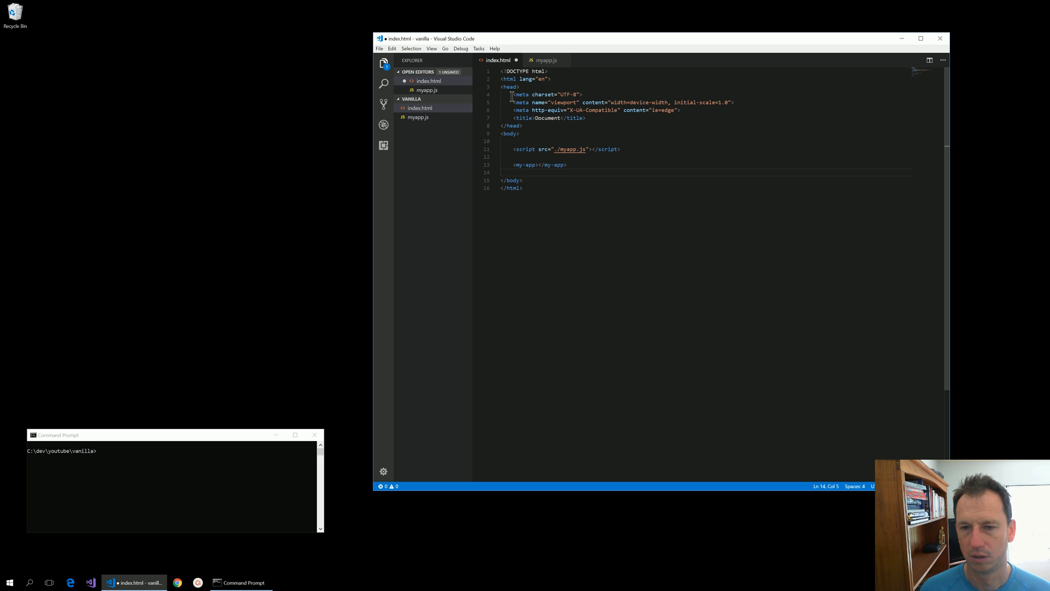
{"action": "key", "text": "ctrl+s"}
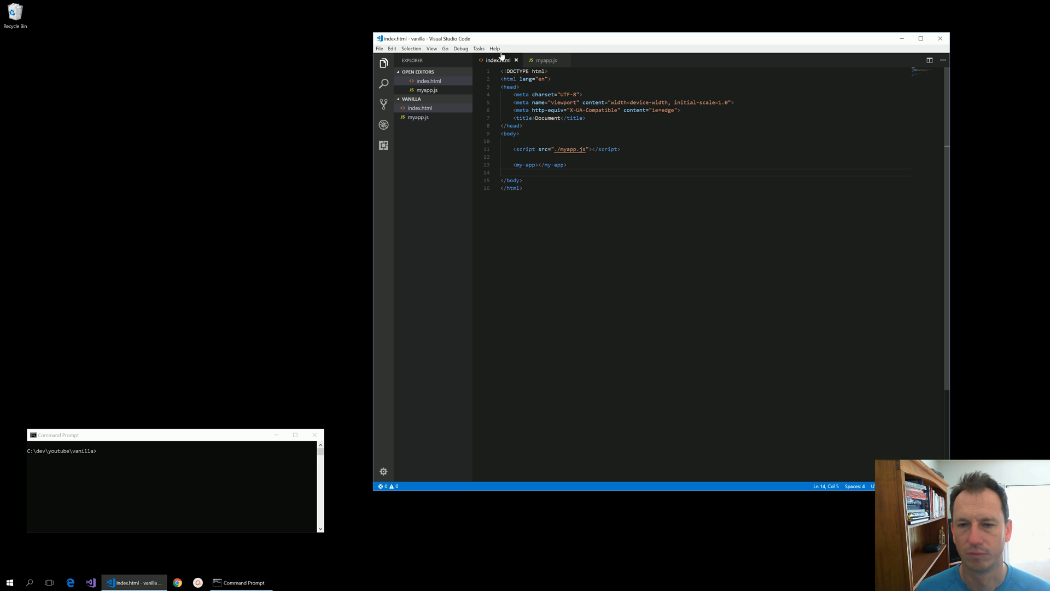
{"action": "left_click", "coordinate": [546, 61]}
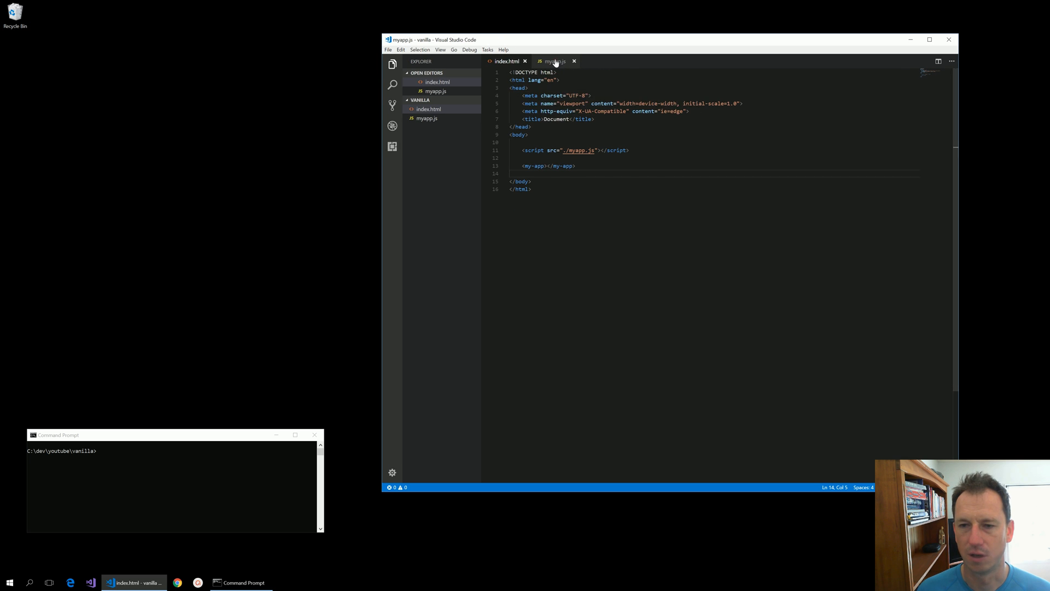
Start http-server from the VS Code integrated terminal to serve the vanilla folder.
{"action": "left_click", "coordinate": [554, 61]}
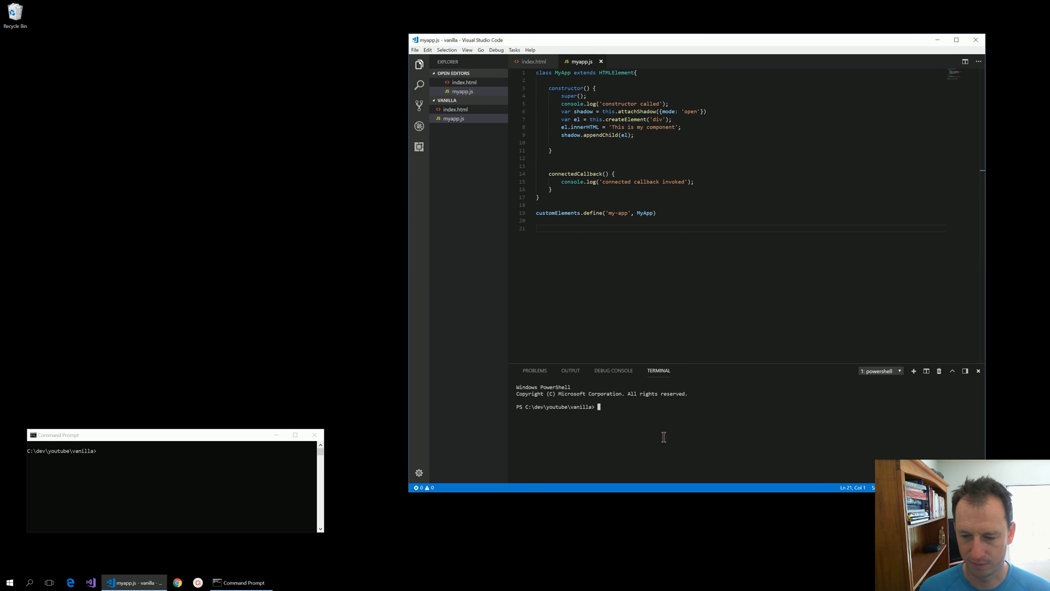
{"action": "type", "text": "http-ser"}
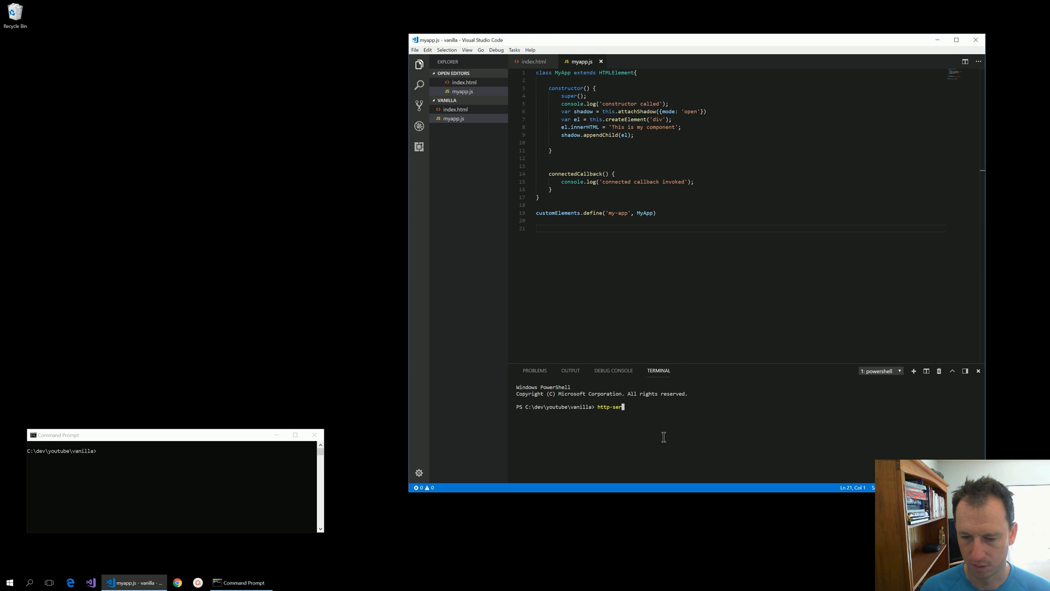
{"action": "key", "text": "Return"}
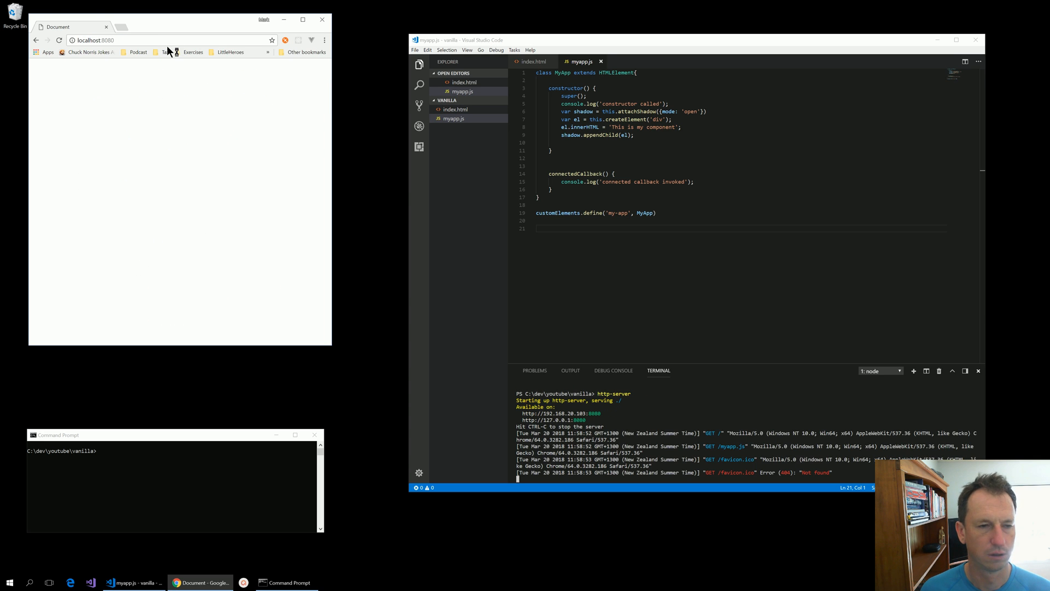
Show Chrome's console with the 'this.createElement is not a function' TypeError.
{"action": "left_click_drag", "start_coordinate": [194, 27], "coordinate": [194, 33]}
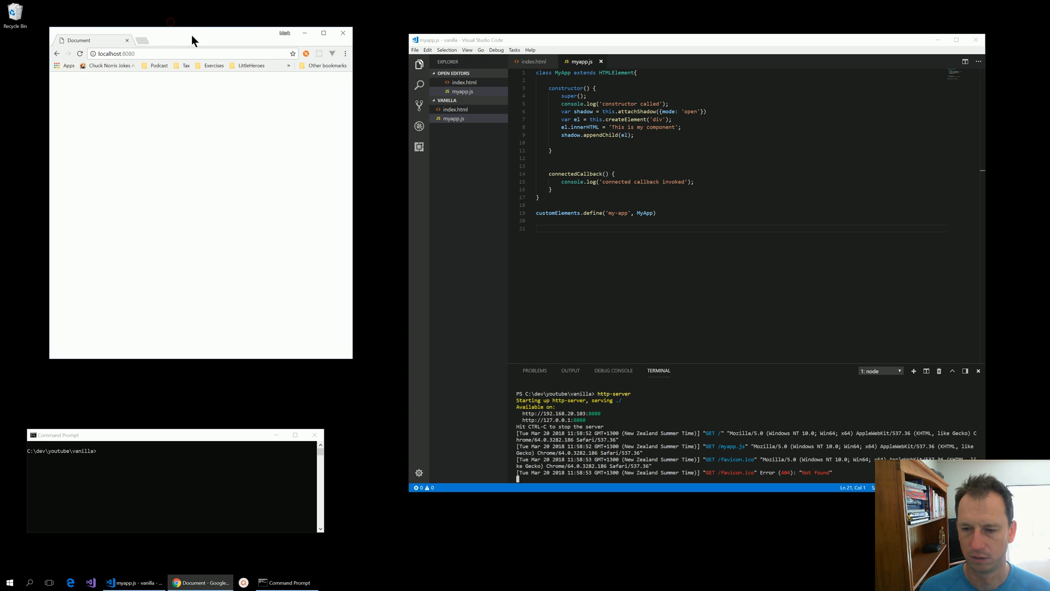
{"action": "mouse_move", "coordinate": [197, 271]}
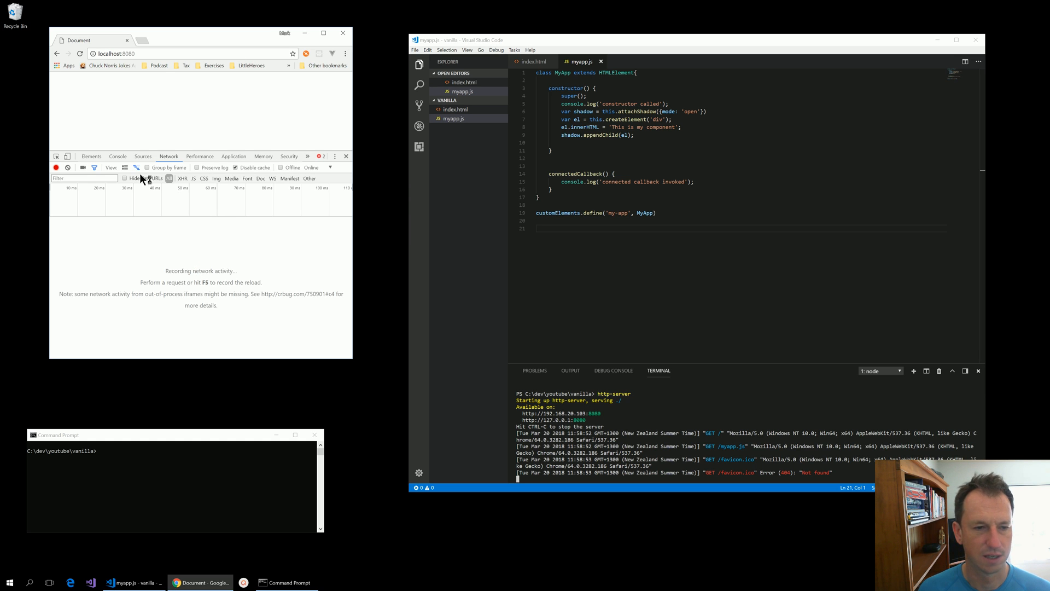
{"action": "left_click", "coordinate": [117, 156]}
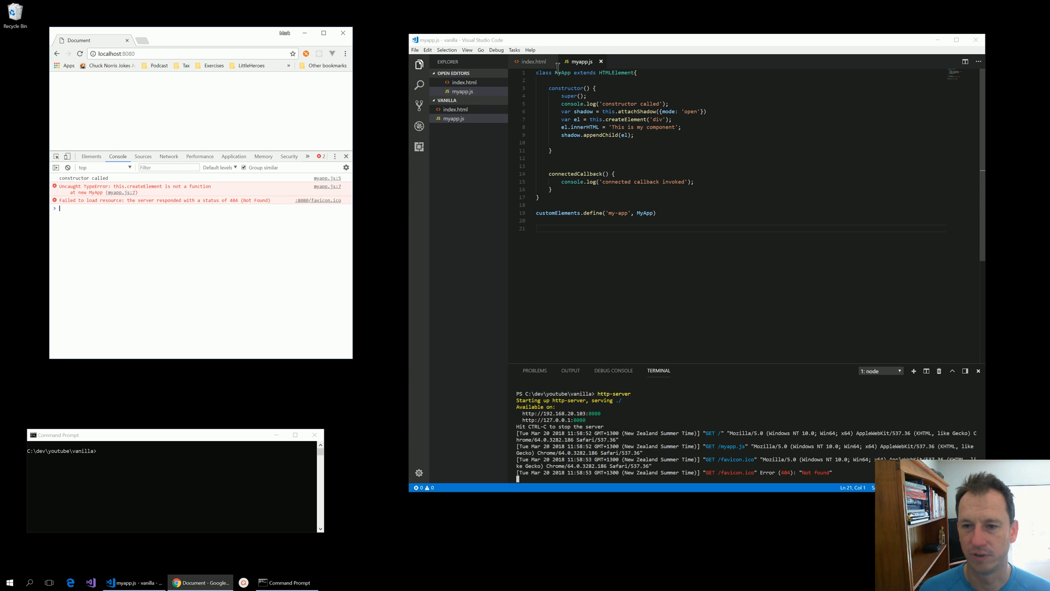
{"action": "mouse_move", "coordinate": [593, 161]}
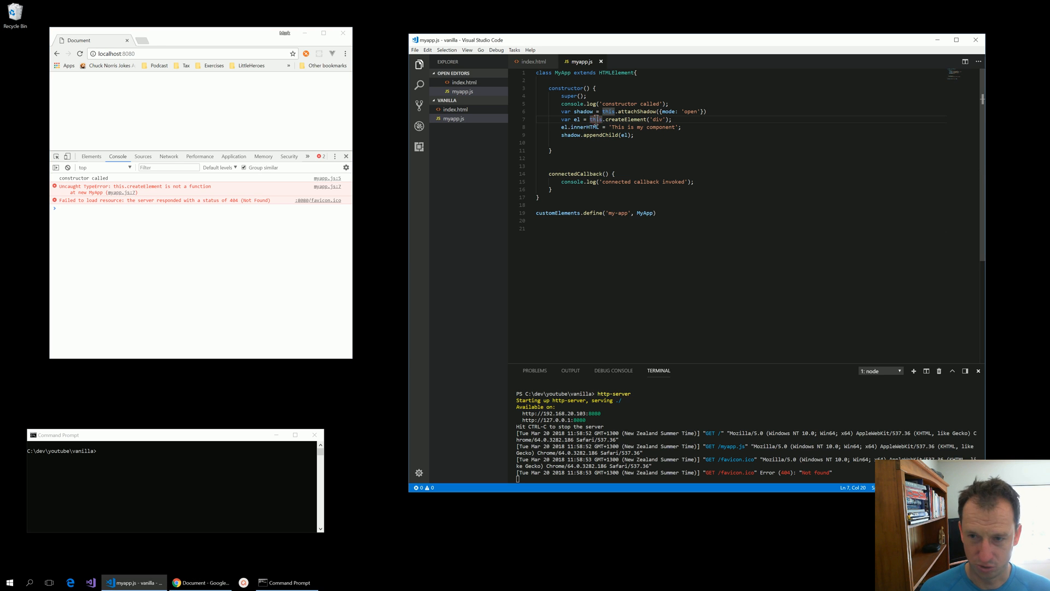
Replace 'this' with 'document' in myapp.js's createElement line.
{"action": "type", "text": "document"}
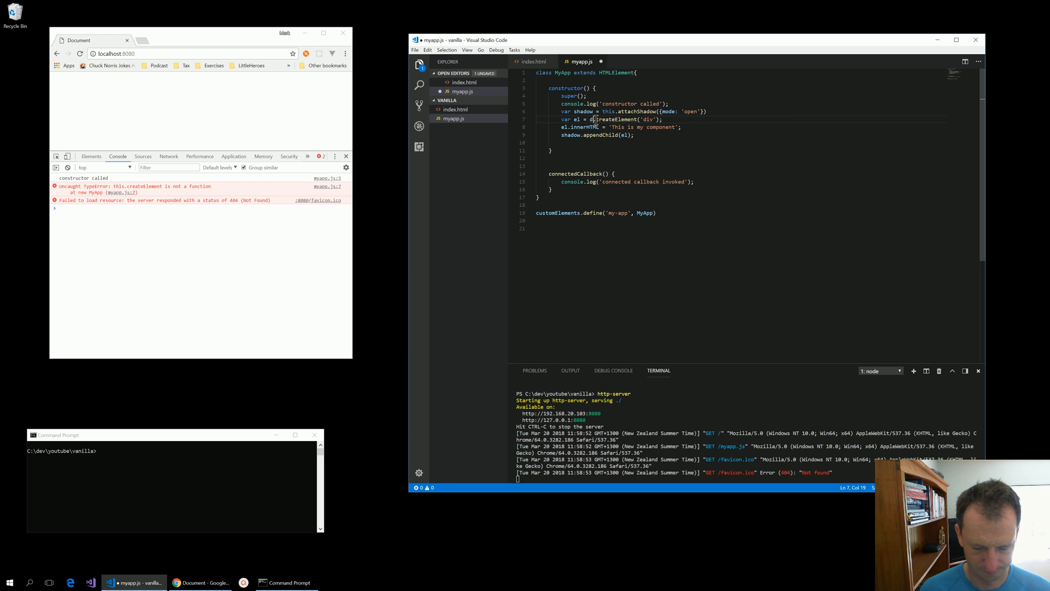
{"action": "type", "text": "ocument"}
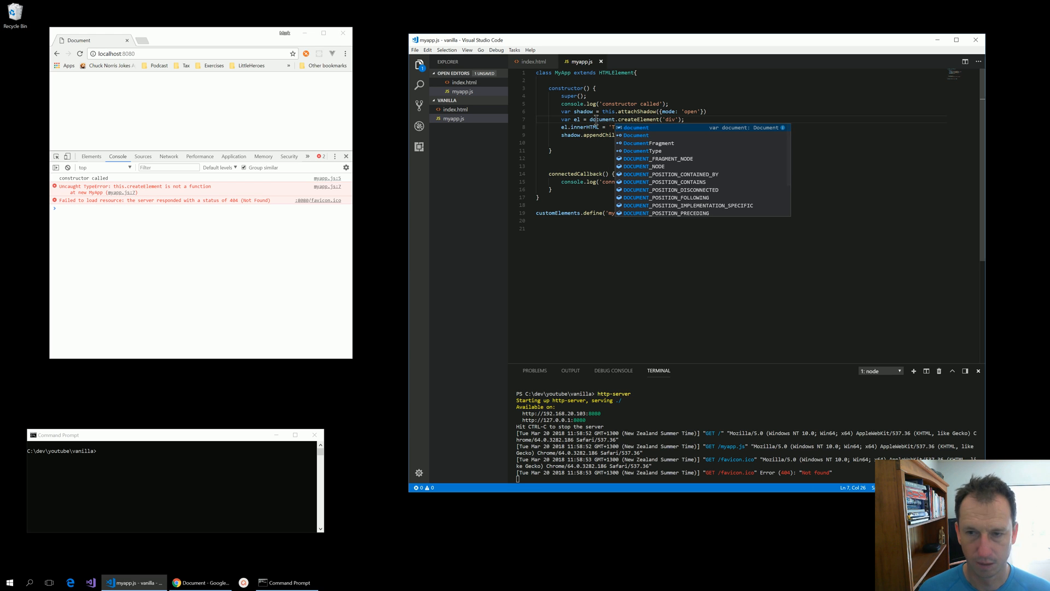
{"action": "mouse_move", "coordinate": [66, 167]}
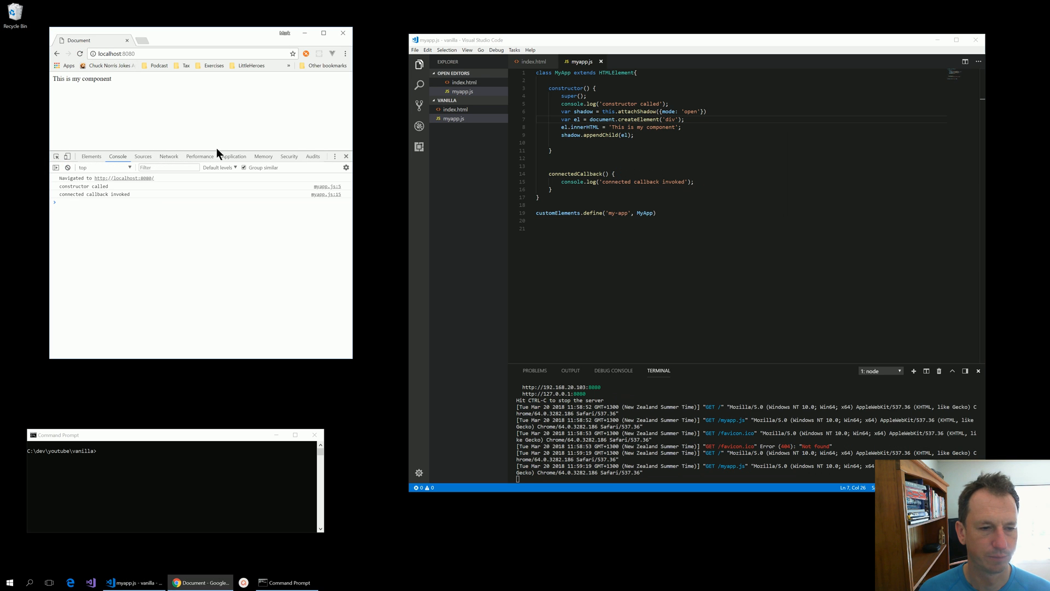
Enlarge the page area and select 'This is my component' and the 'invoked' console log.
{"action": "left_click_drag", "start_coordinate": [200, 152], "coordinate": [201, 220]}
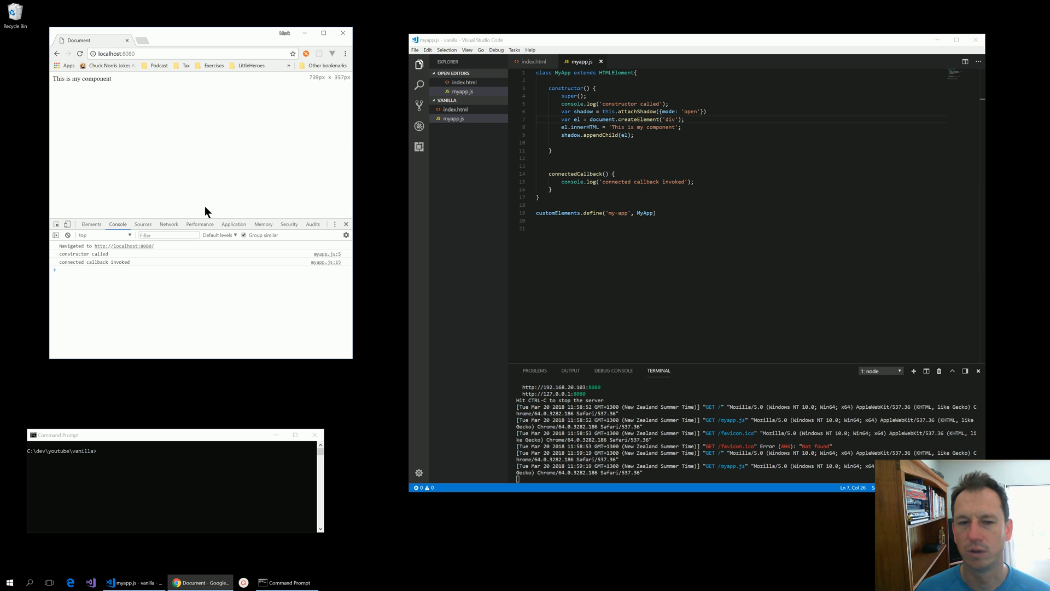
{"action": "double_click", "coordinate": [81, 78]}
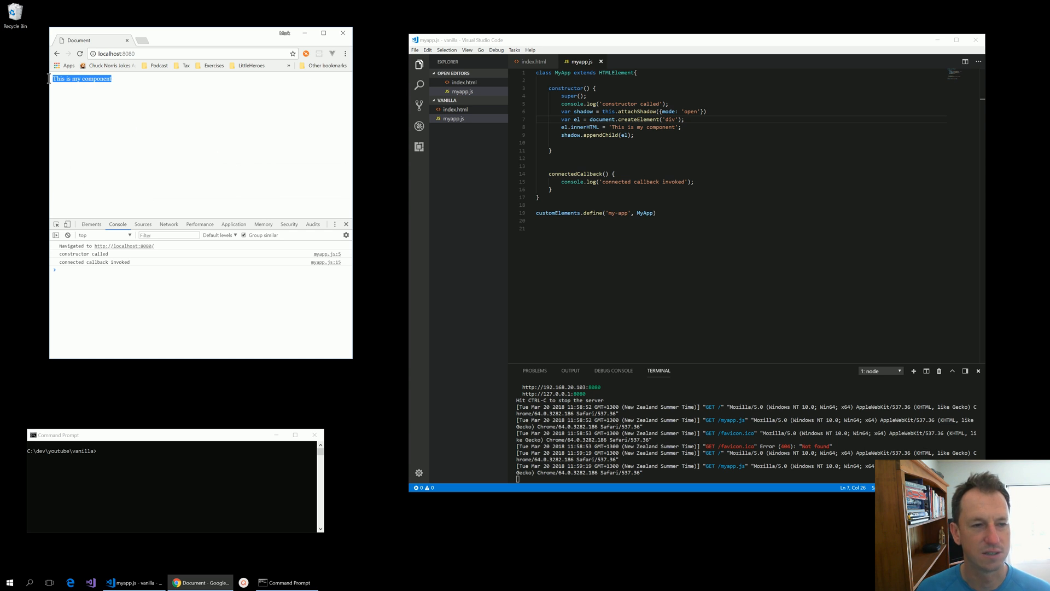
{"action": "double_click", "coordinate": [645, 126]}
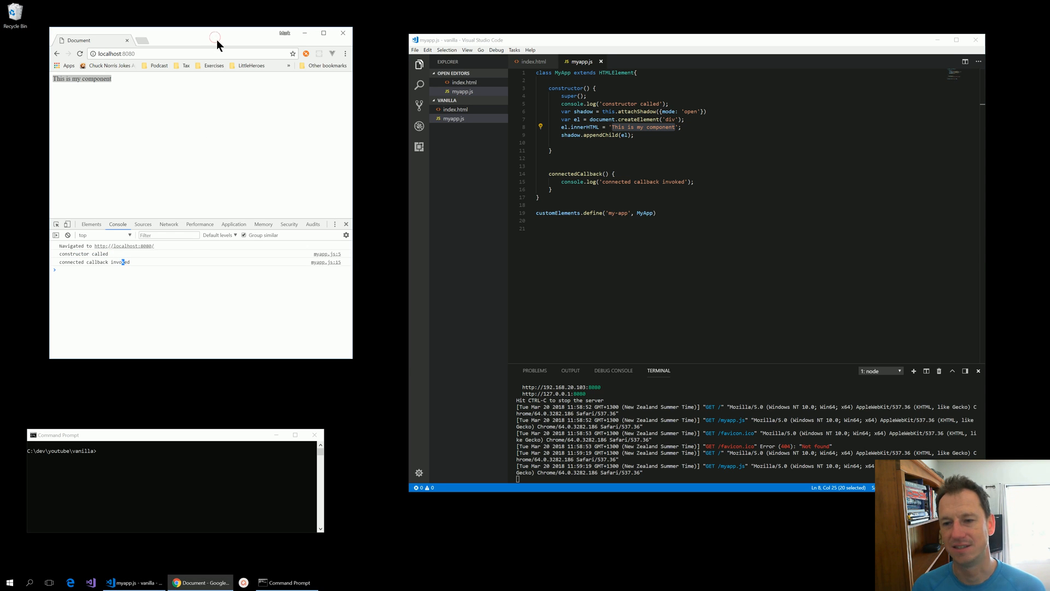
{"action": "mouse_move", "coordinate": [216, 45]}
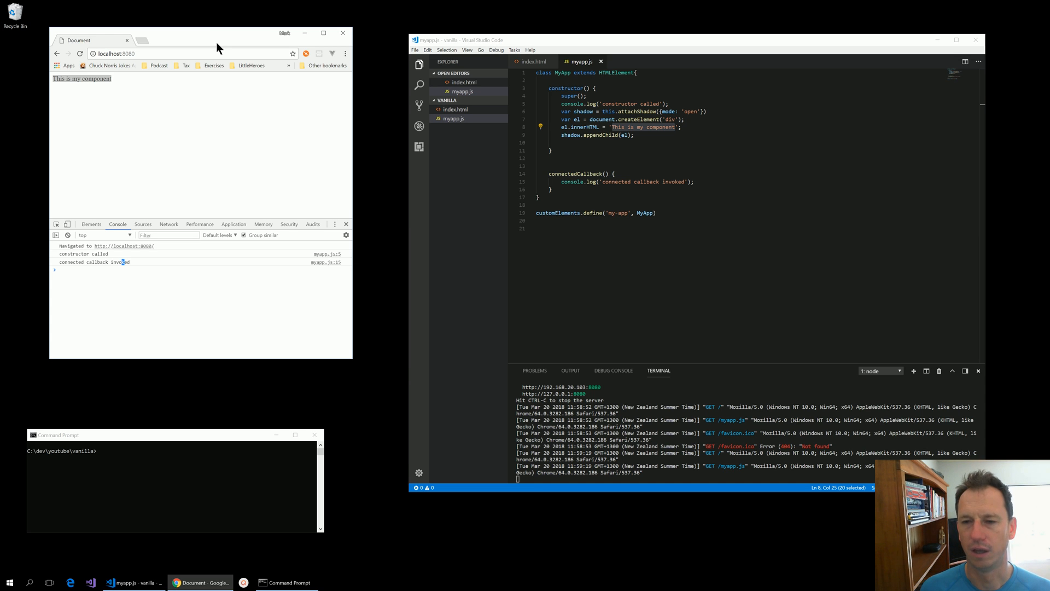
{"action": "mouse_move", "coordinate": [198, 38]}
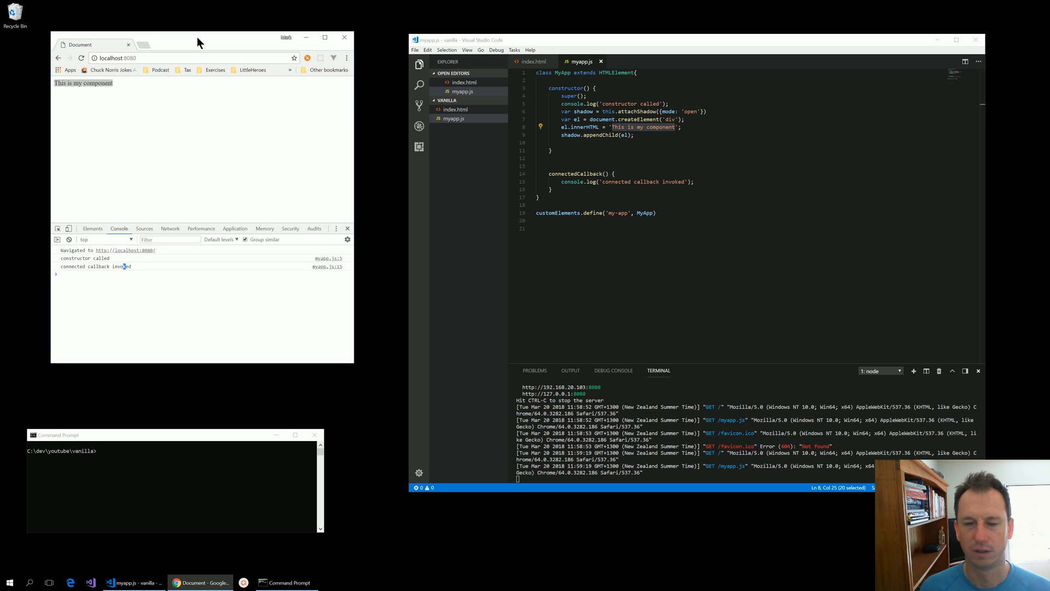
{"action": "mouse_move", "coordinate": [224, 328]}
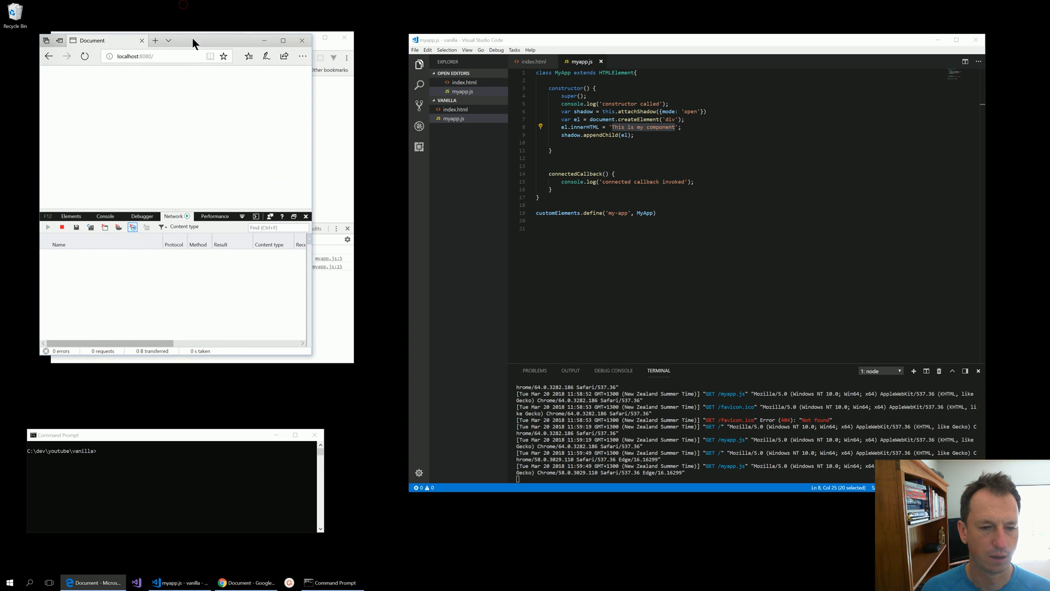
{"action": "mouse_move", "coordinate": [98, 130]}
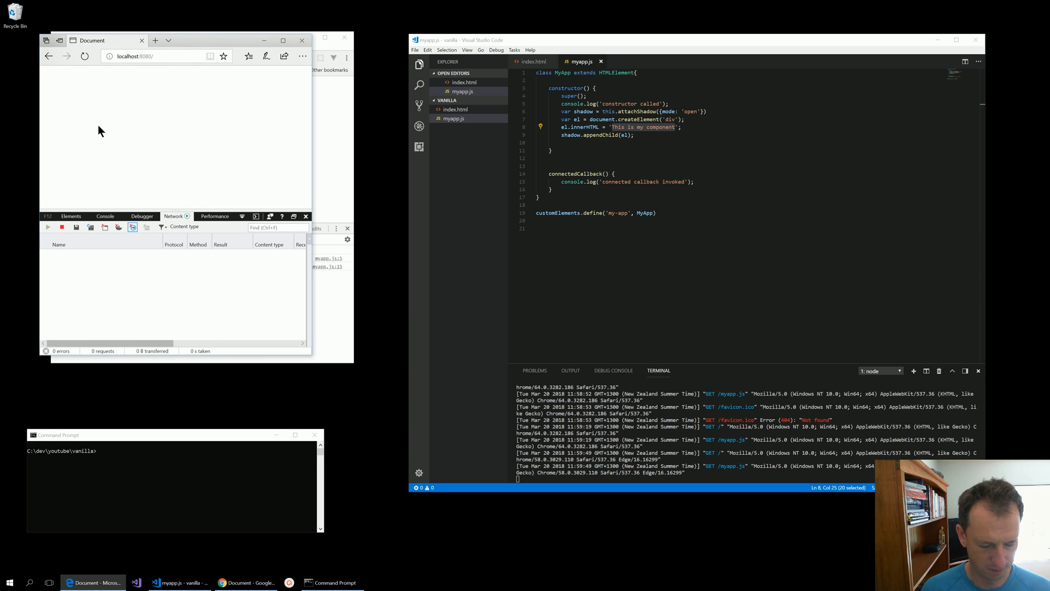
Reload localhost:8080 in Edge and view the 'customElements' is not defined console error.
{"action": "left_click", "coordinate": [84, 56]}
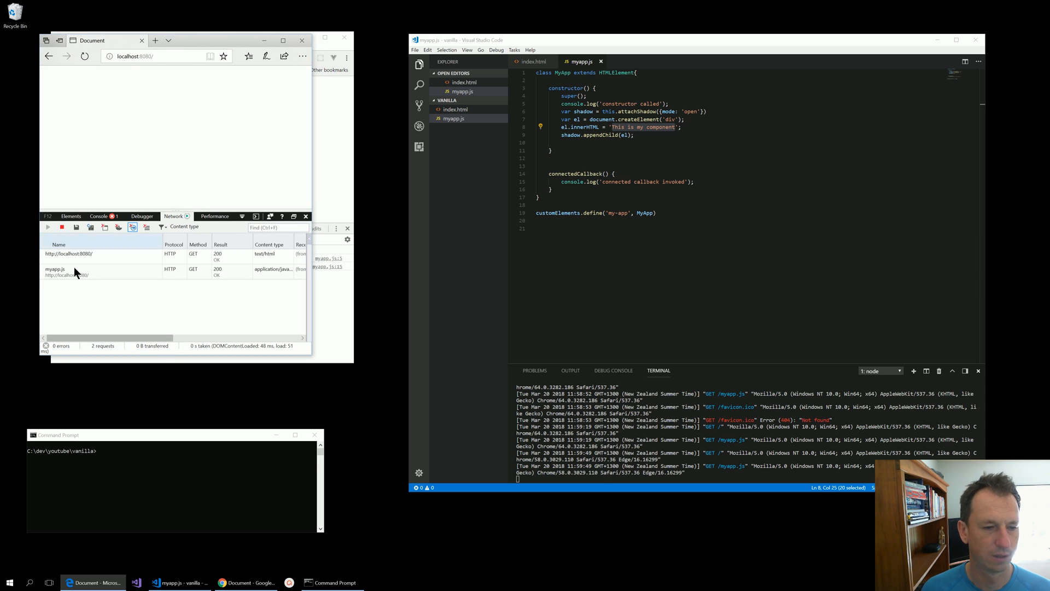
{"action": "left_click", "coordinate": [98, 216]}
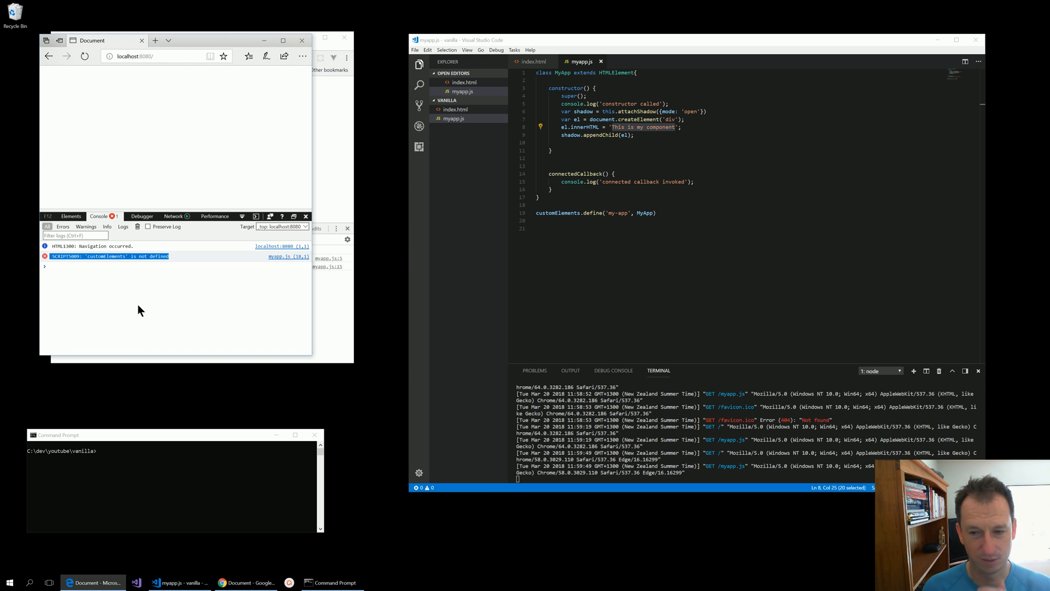
{"action": "mouse_move", "coordinate": [149, 299]}
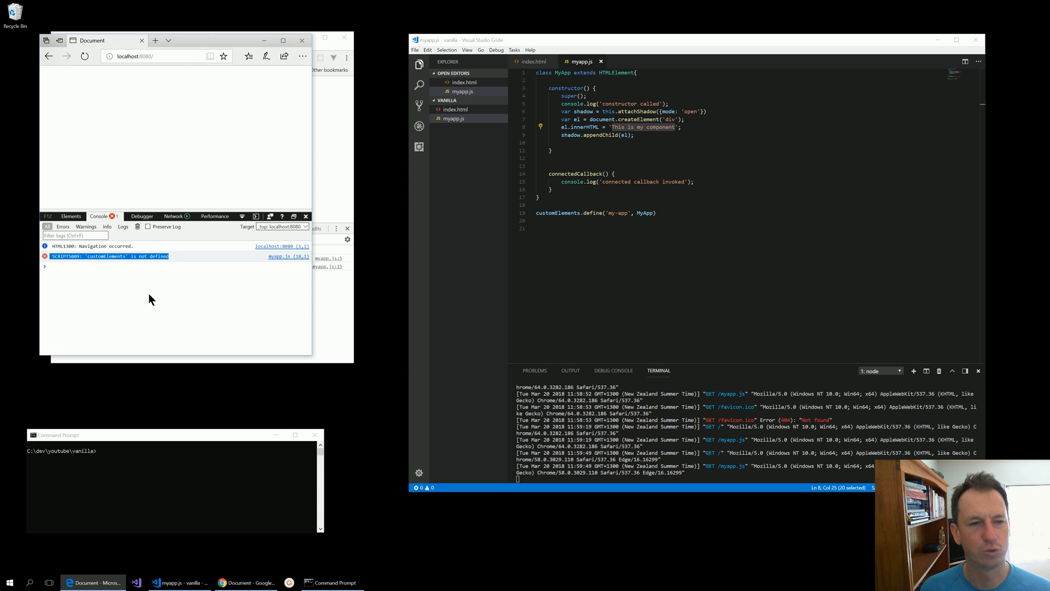
{"action": "mouse_move", "coordinate": [146, 299]}
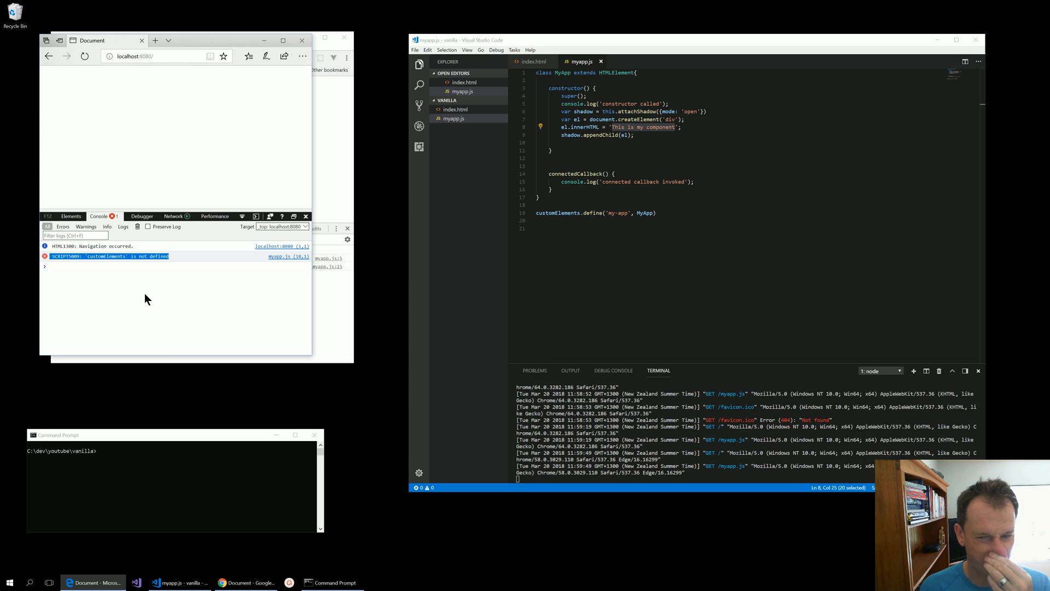
{"action": "mouse_move", "coordinate": [188, 50]}
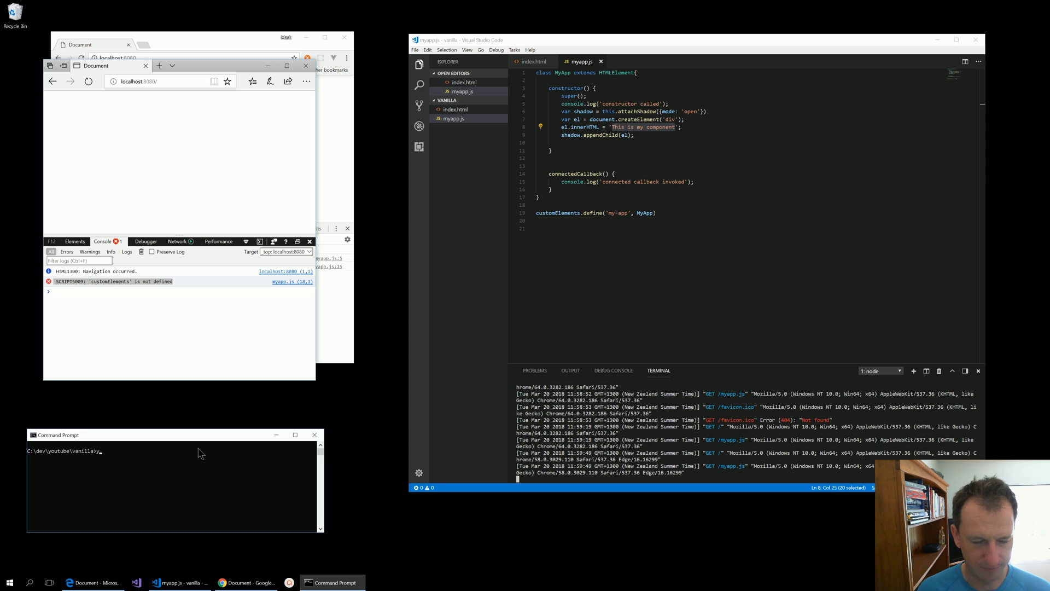
{"action": "type", "text": "yarn"}
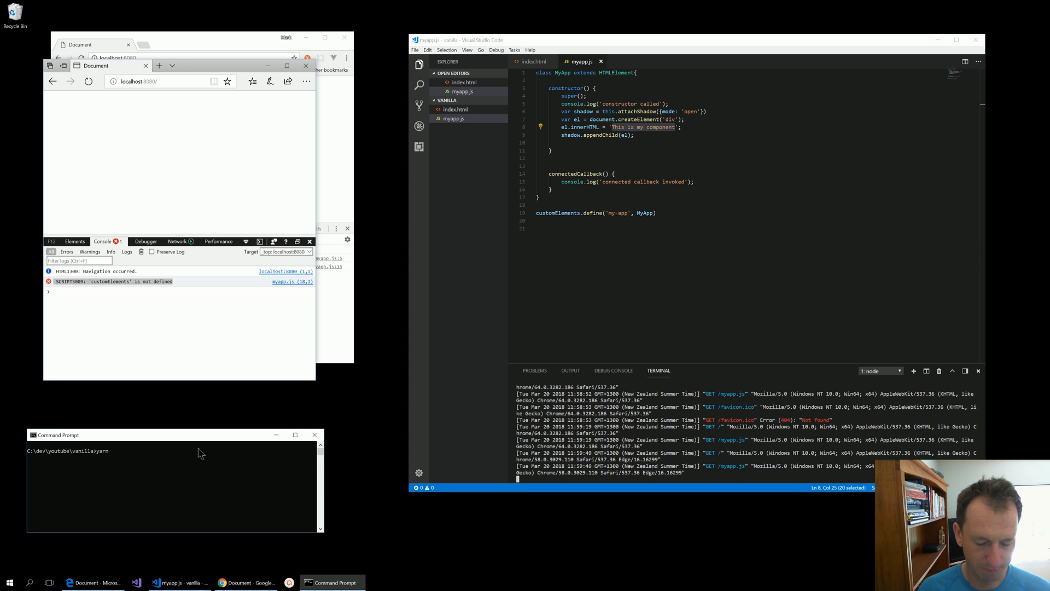
{"action": "type", "text": "@webcomponents"}
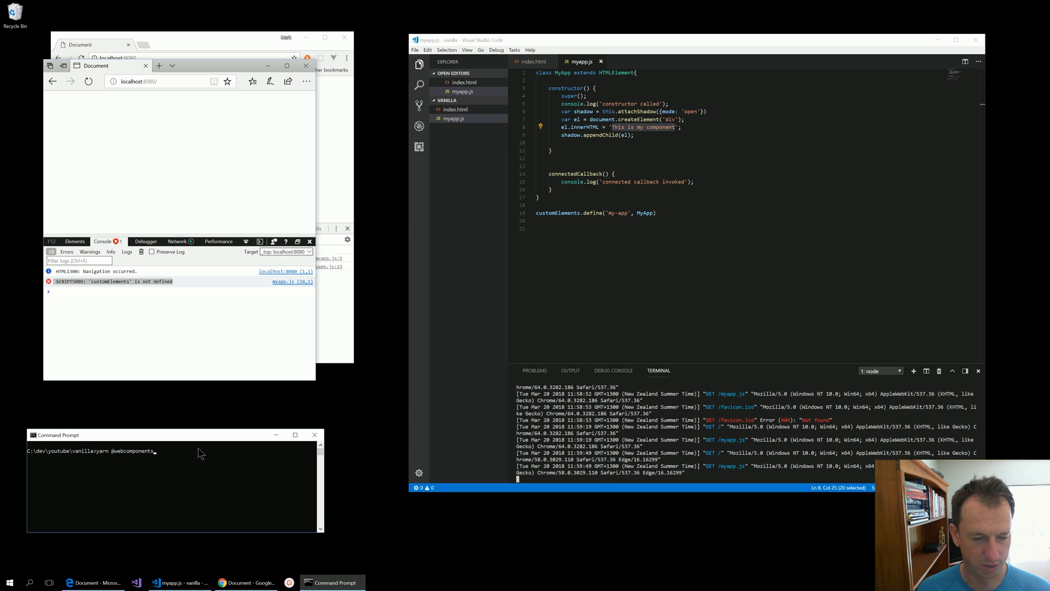
{"action": "type", "text": "/webcomponentsjs"}
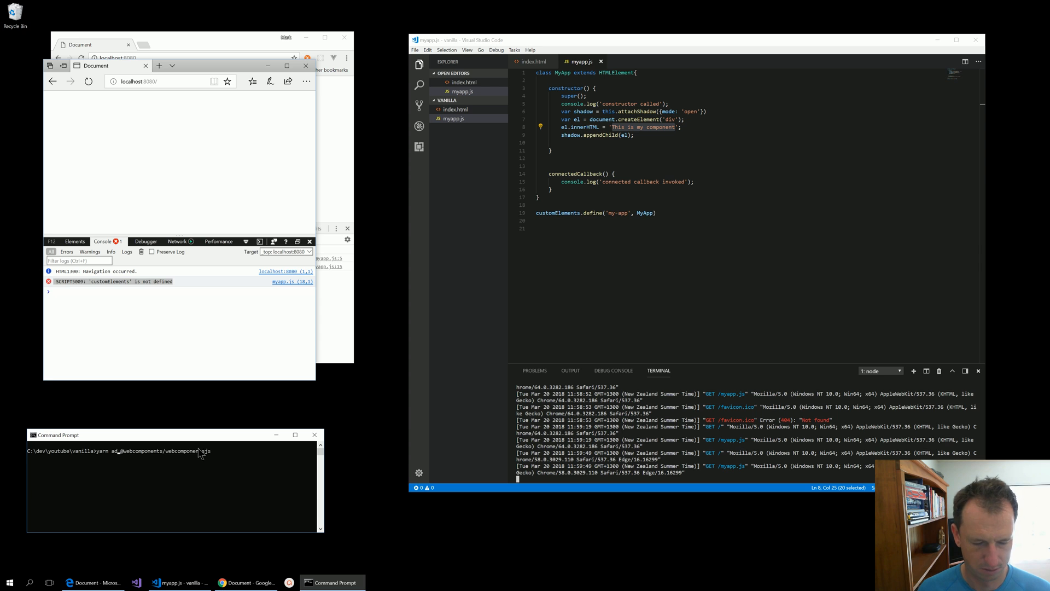
{"action": "key", "text": "Return"}
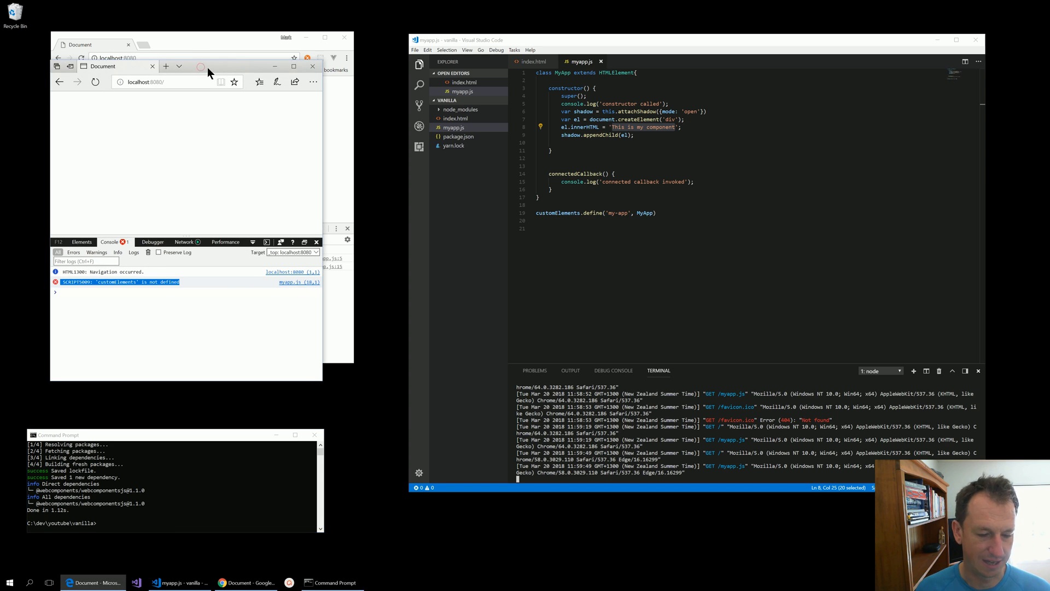
{"action": "mouse_move", "coordinate": [192, 75]}
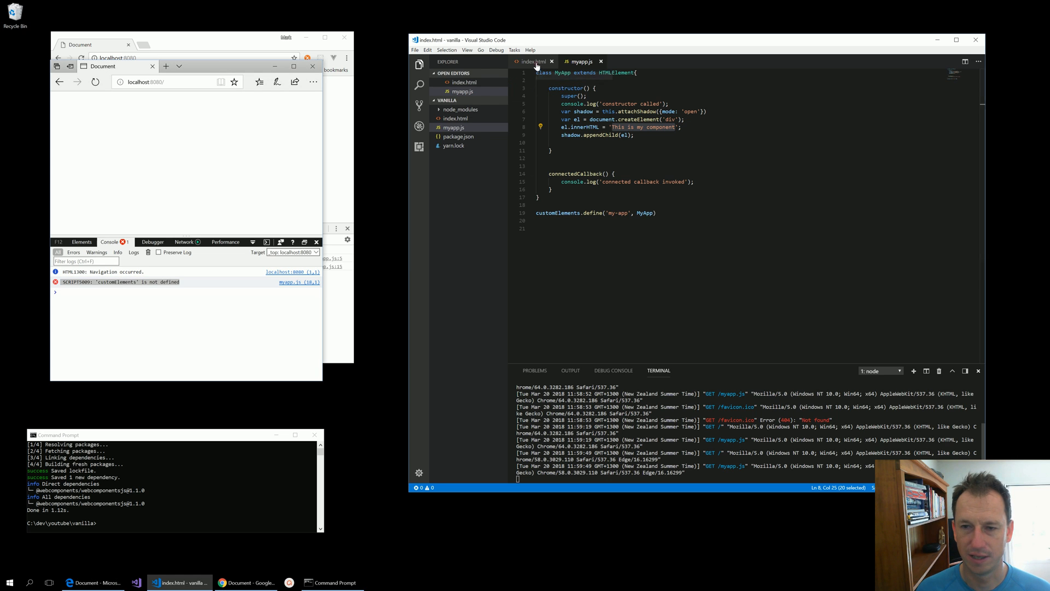
{"action": "left_click", "coordinate": [532, 61]}
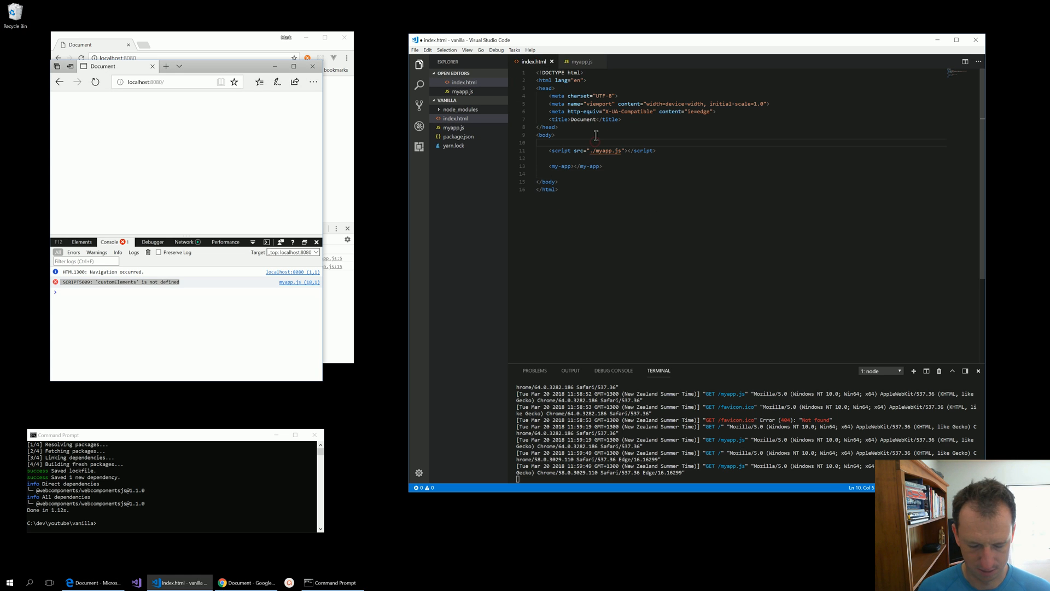
{"action": "type", "text": "script src=\"./node_modules/@webcomponents/webcomponentsjs/\"></script>"}
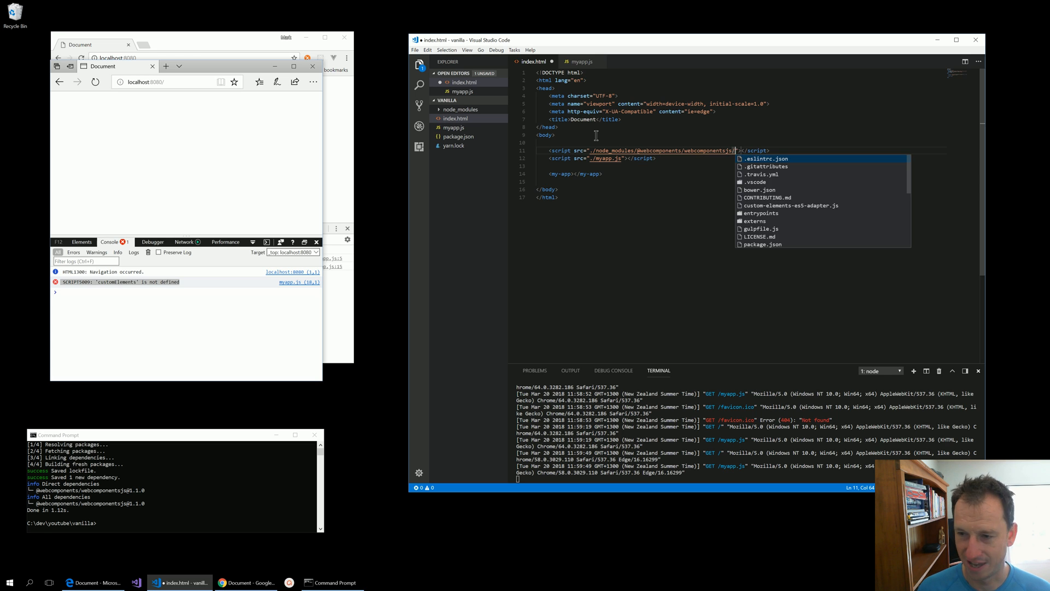
{"action": "key", "text": "Down"}
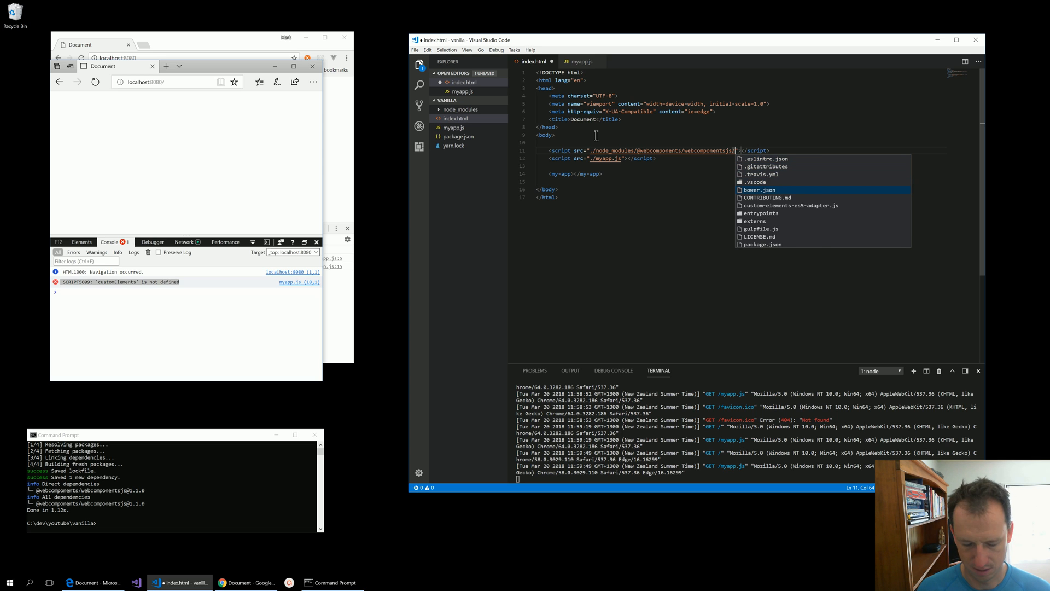
{"action": "type", "text": "webcomponents-loader.js"}
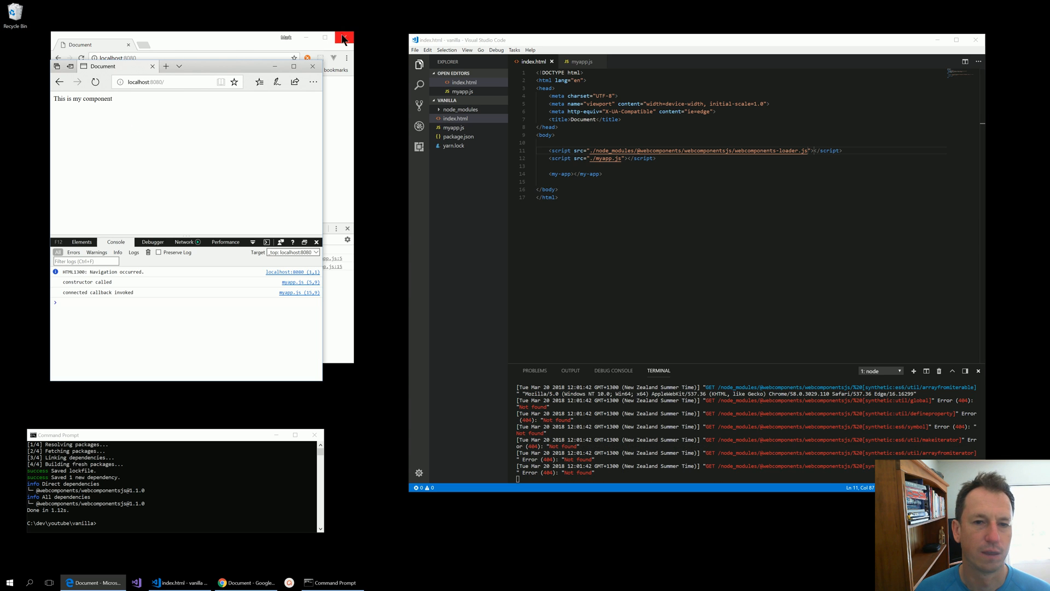
Close Chrome and select 'This is my component' rendered in Edge.
{"action": "left_click", "coordinate": [344, 37]}
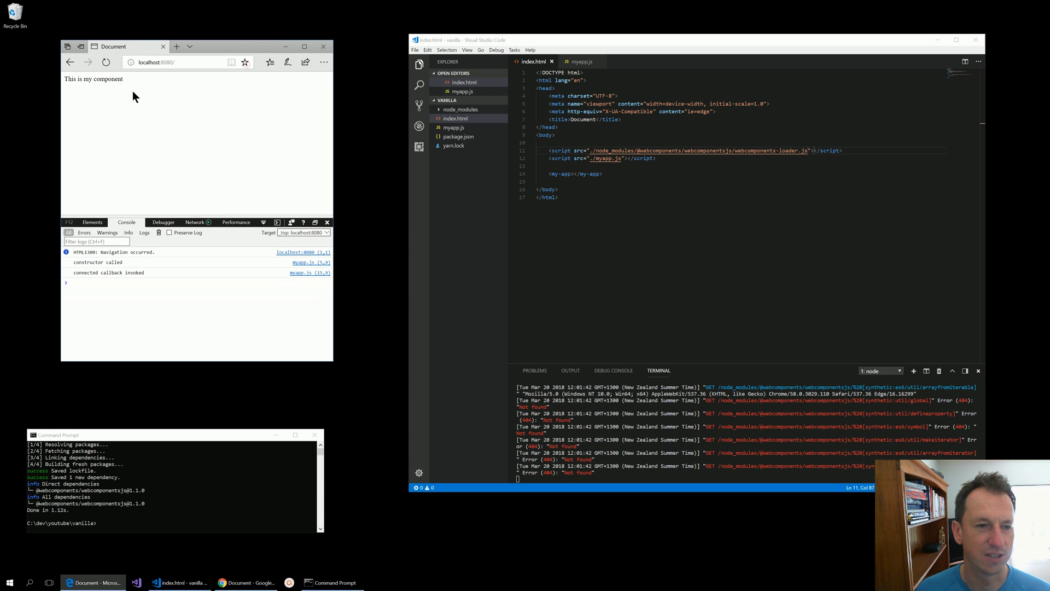
{"action": "double_click", "coordinate": [93, 78]}
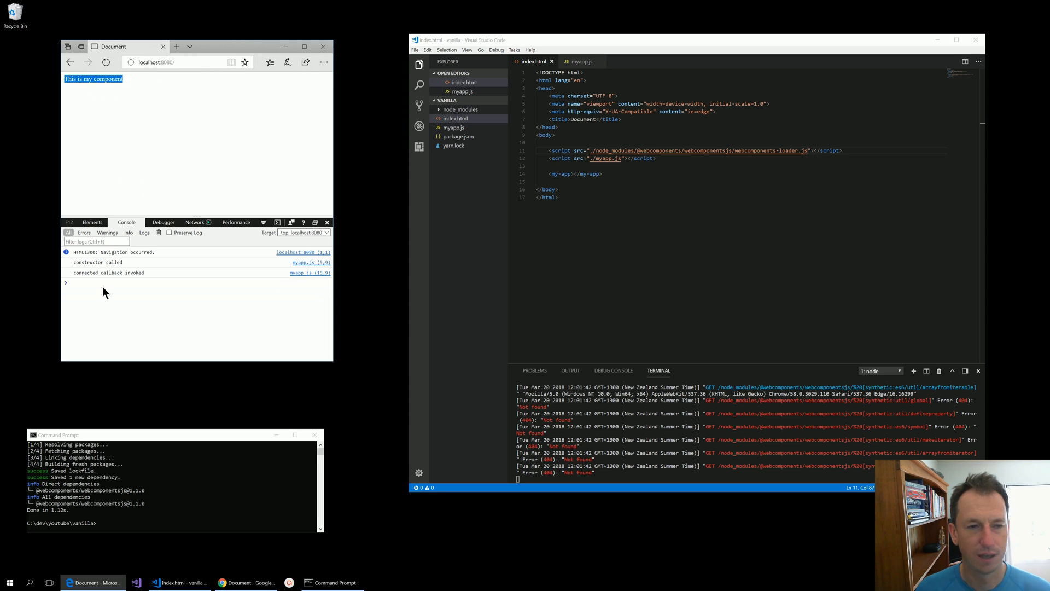
{"action": "mouse_move", "coordinate": [105, 284]}
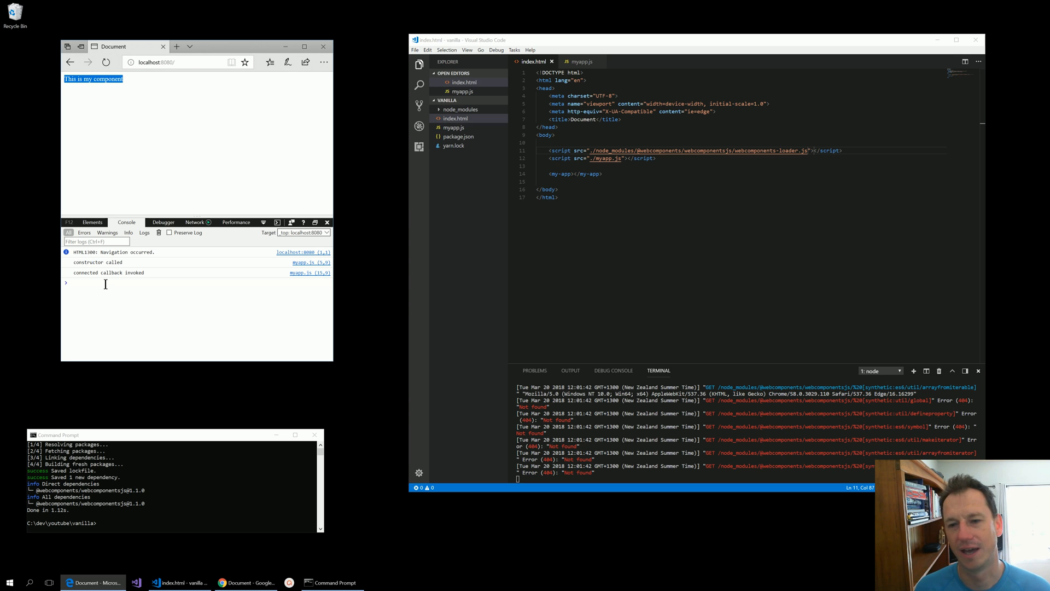
{"action": "mouse_move", "coordinate": [730, 138]}
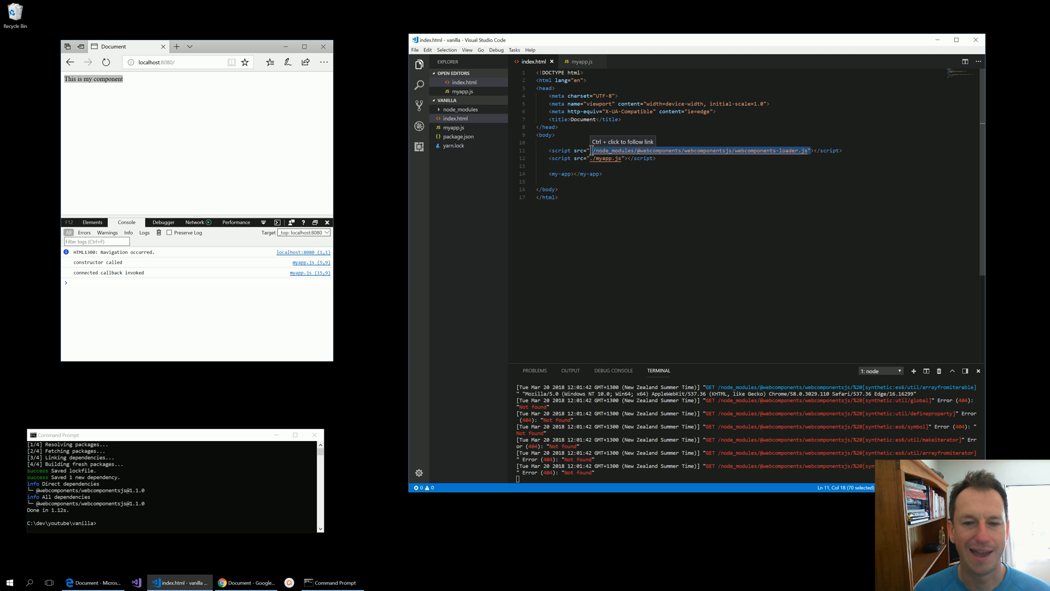
{"action": "mouse_move", "coordinate": [328, 169]}
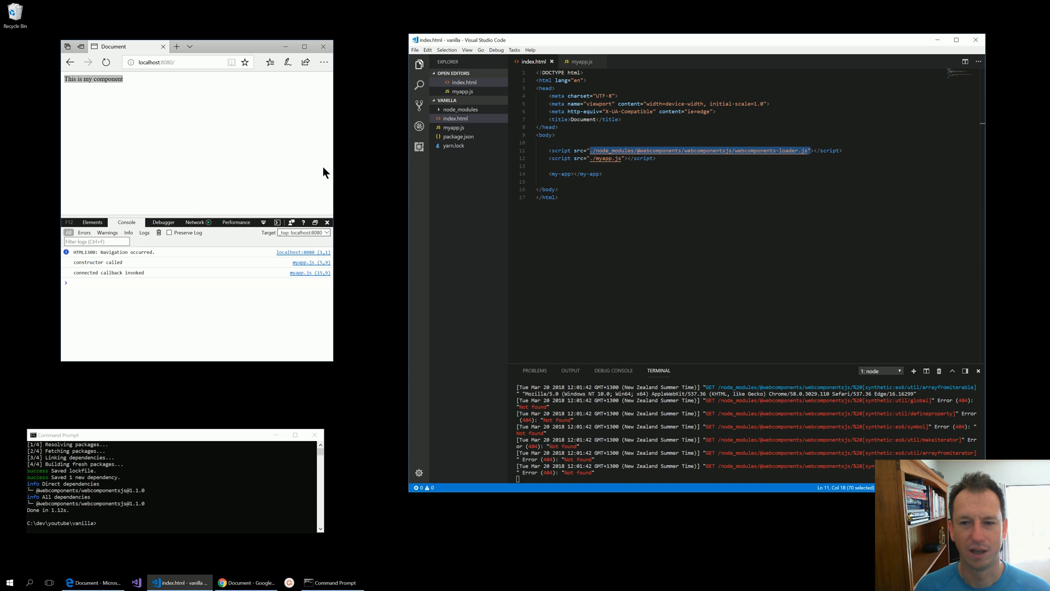
{"action": "mouse_move", "coordinate": [582, 62]}
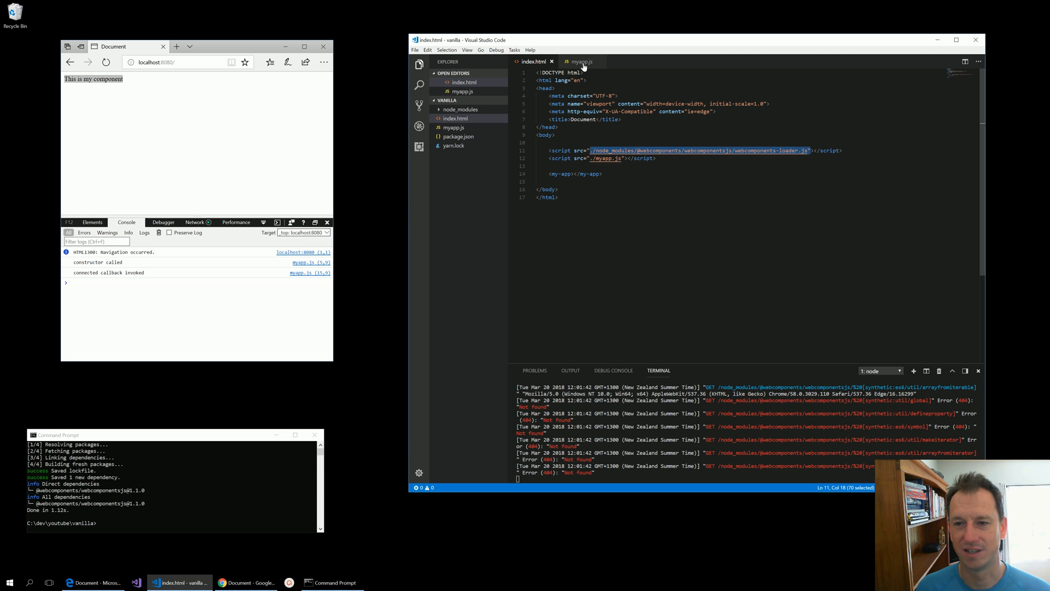
Show myapp.js, highlight HTMLElement and the whole MyApp class, then deselect.
{"action": "left_click", "coordinate": [581, 62]}
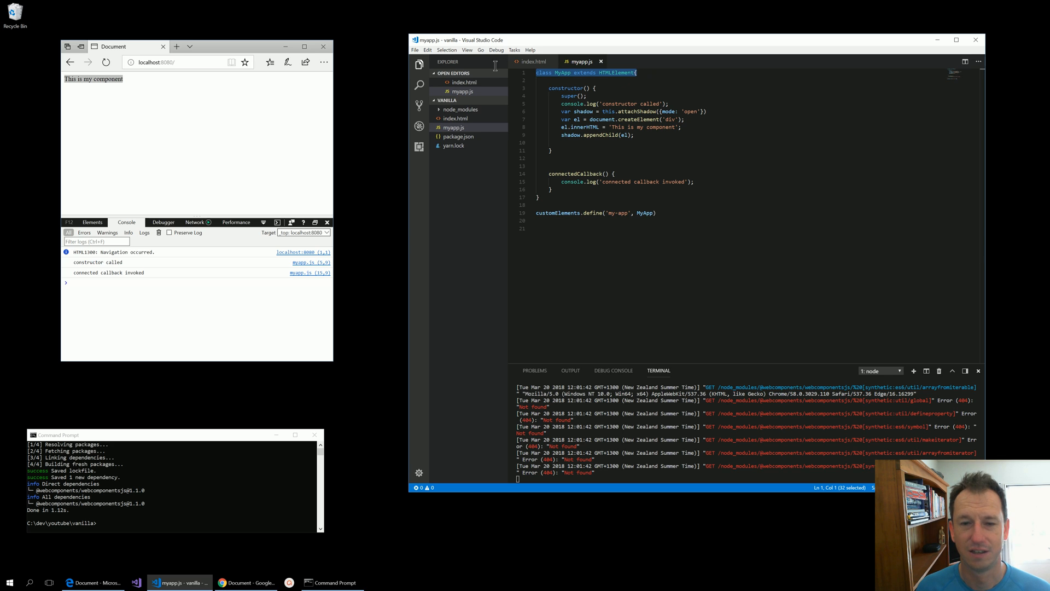
{"action": "double_click", "coordinate": [617, 72]}
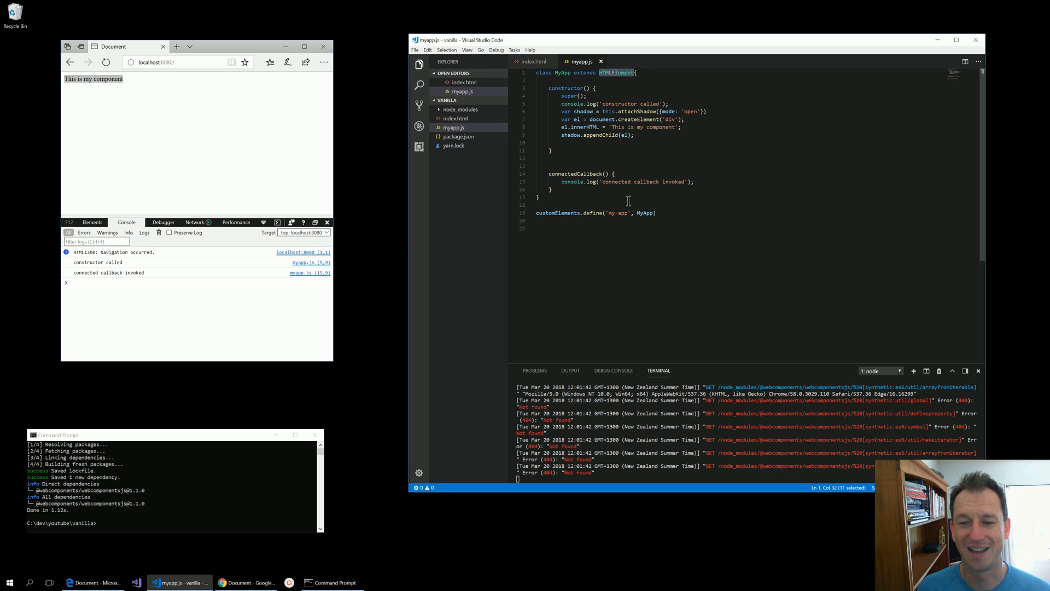
{"action": "key", "text": "ctrl+a"}
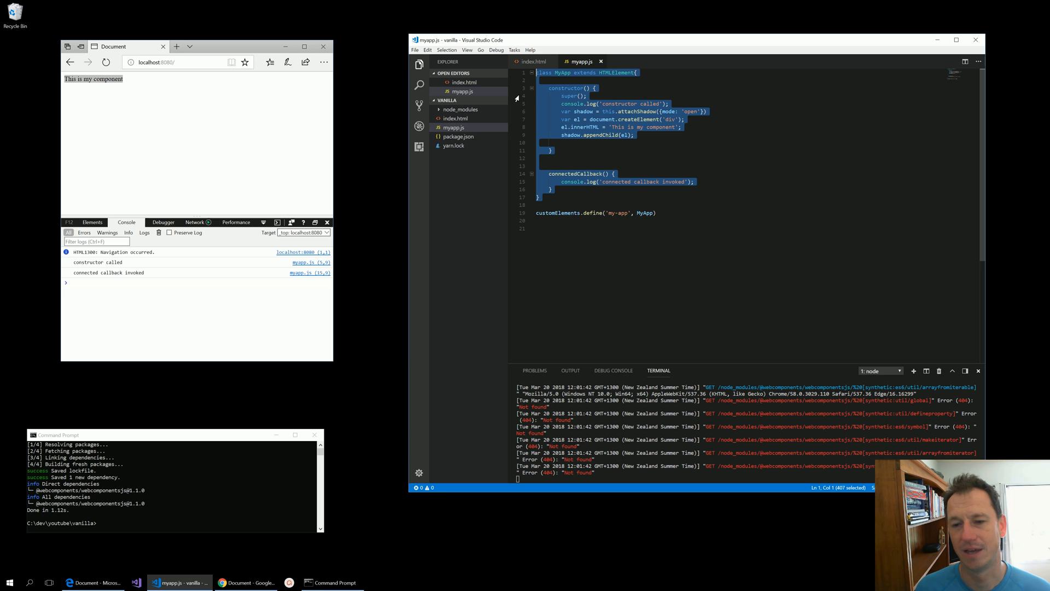
{"action": "left_click", "coordinate": [623, 134]}
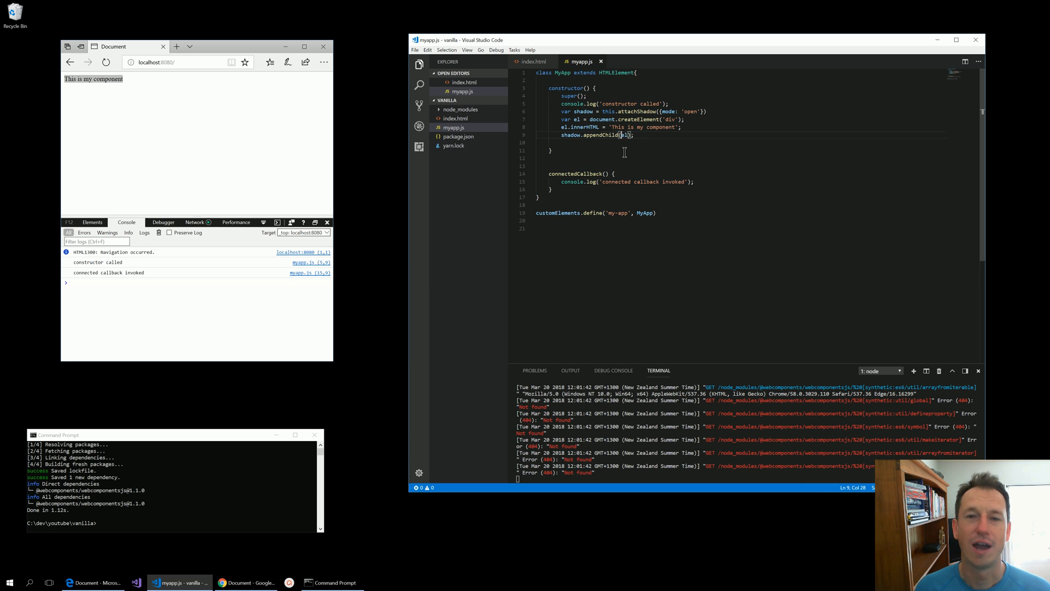